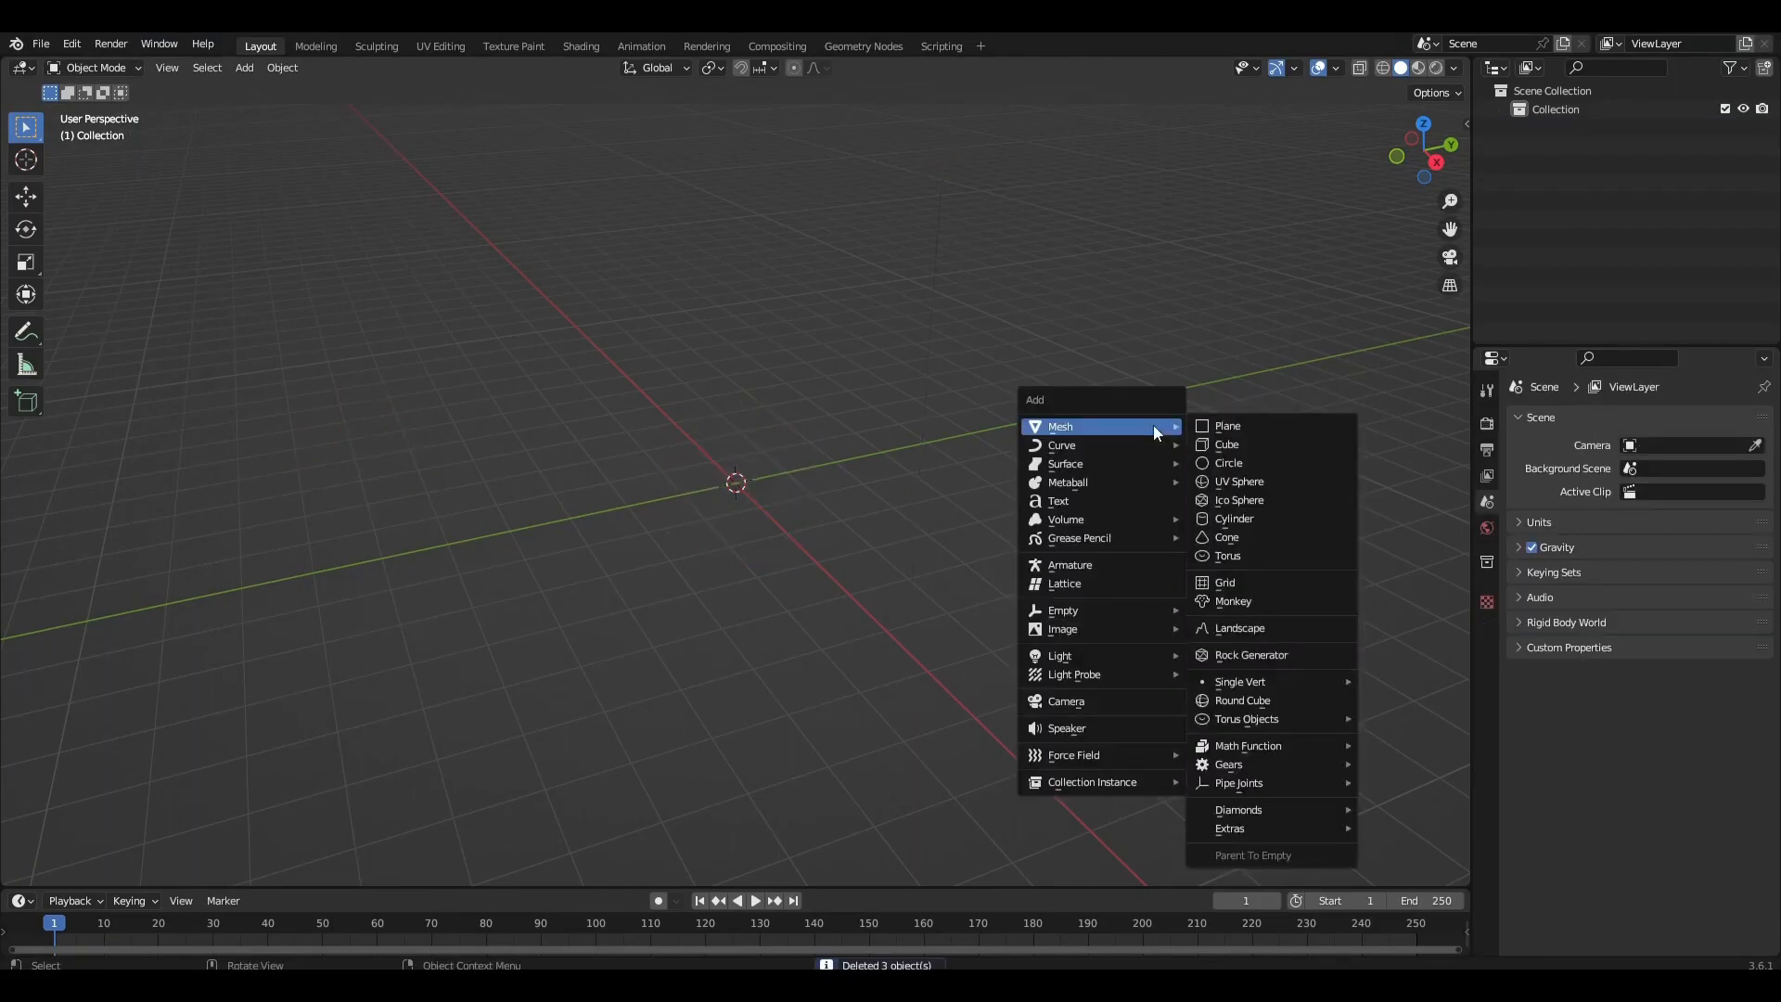
Add a cube and start editing its geometry for the Group vertex group.
{"action": "left_click", "coordinate": [1226, 445]}
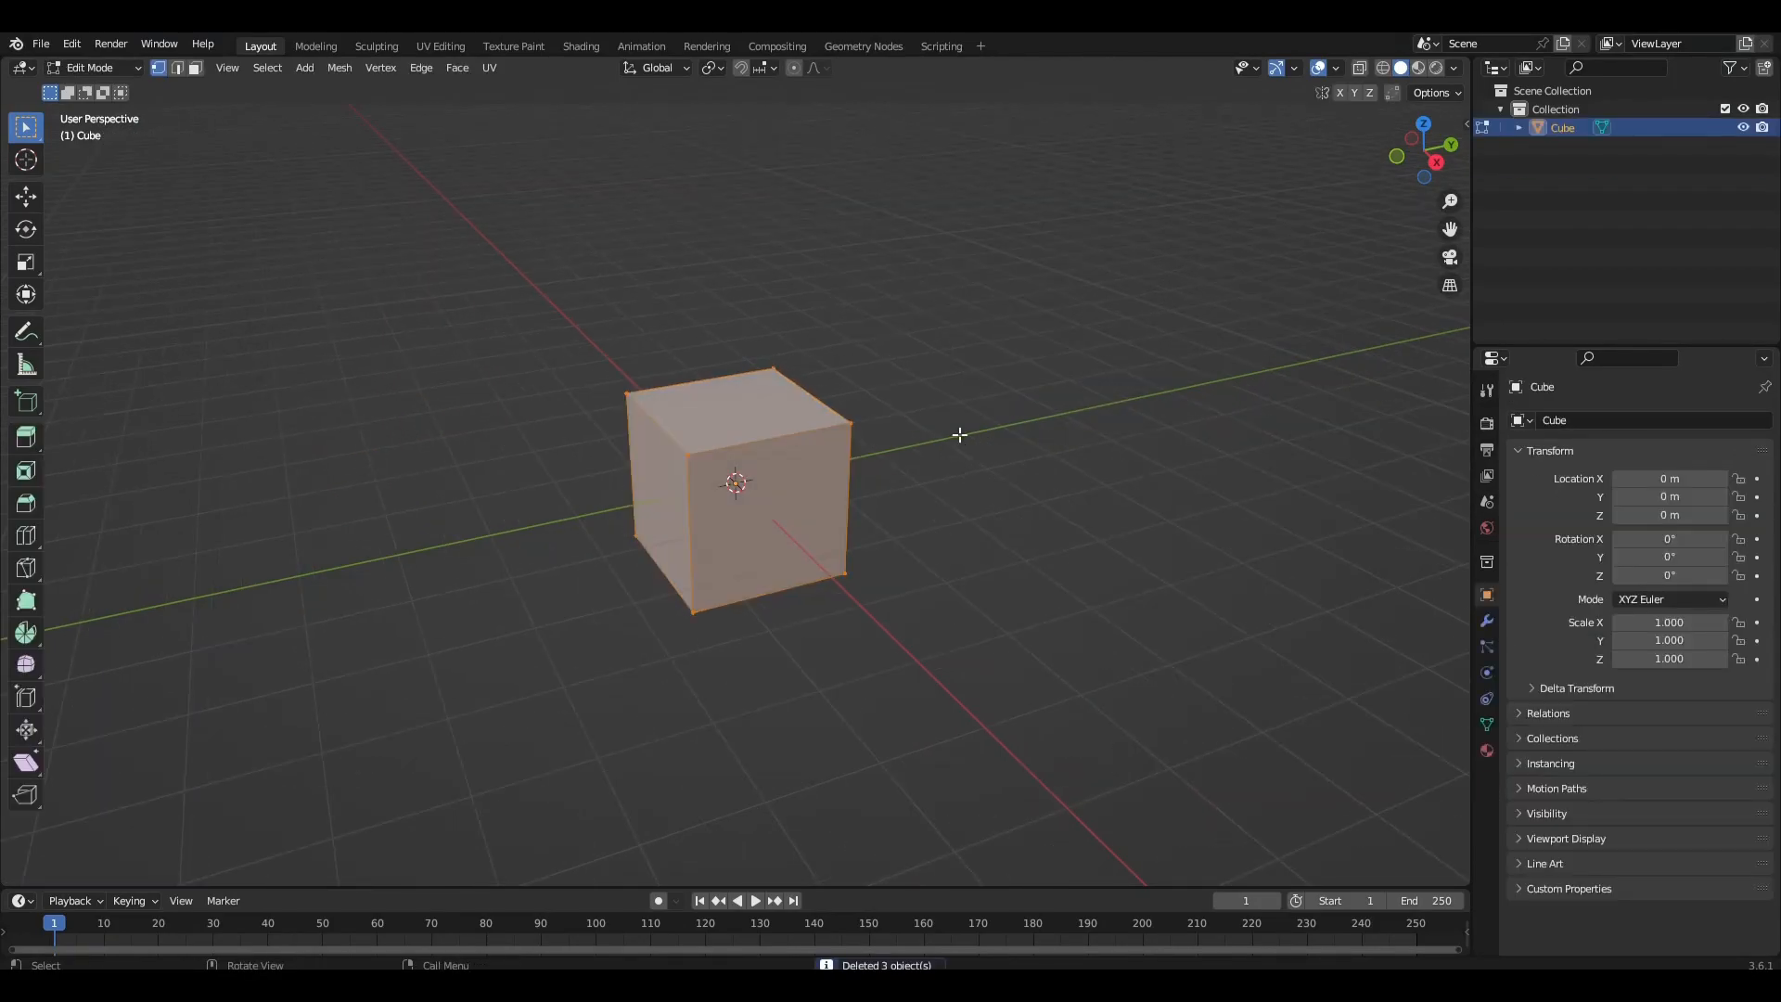
{"action": "right_click", "coordinate": [736, 497]}
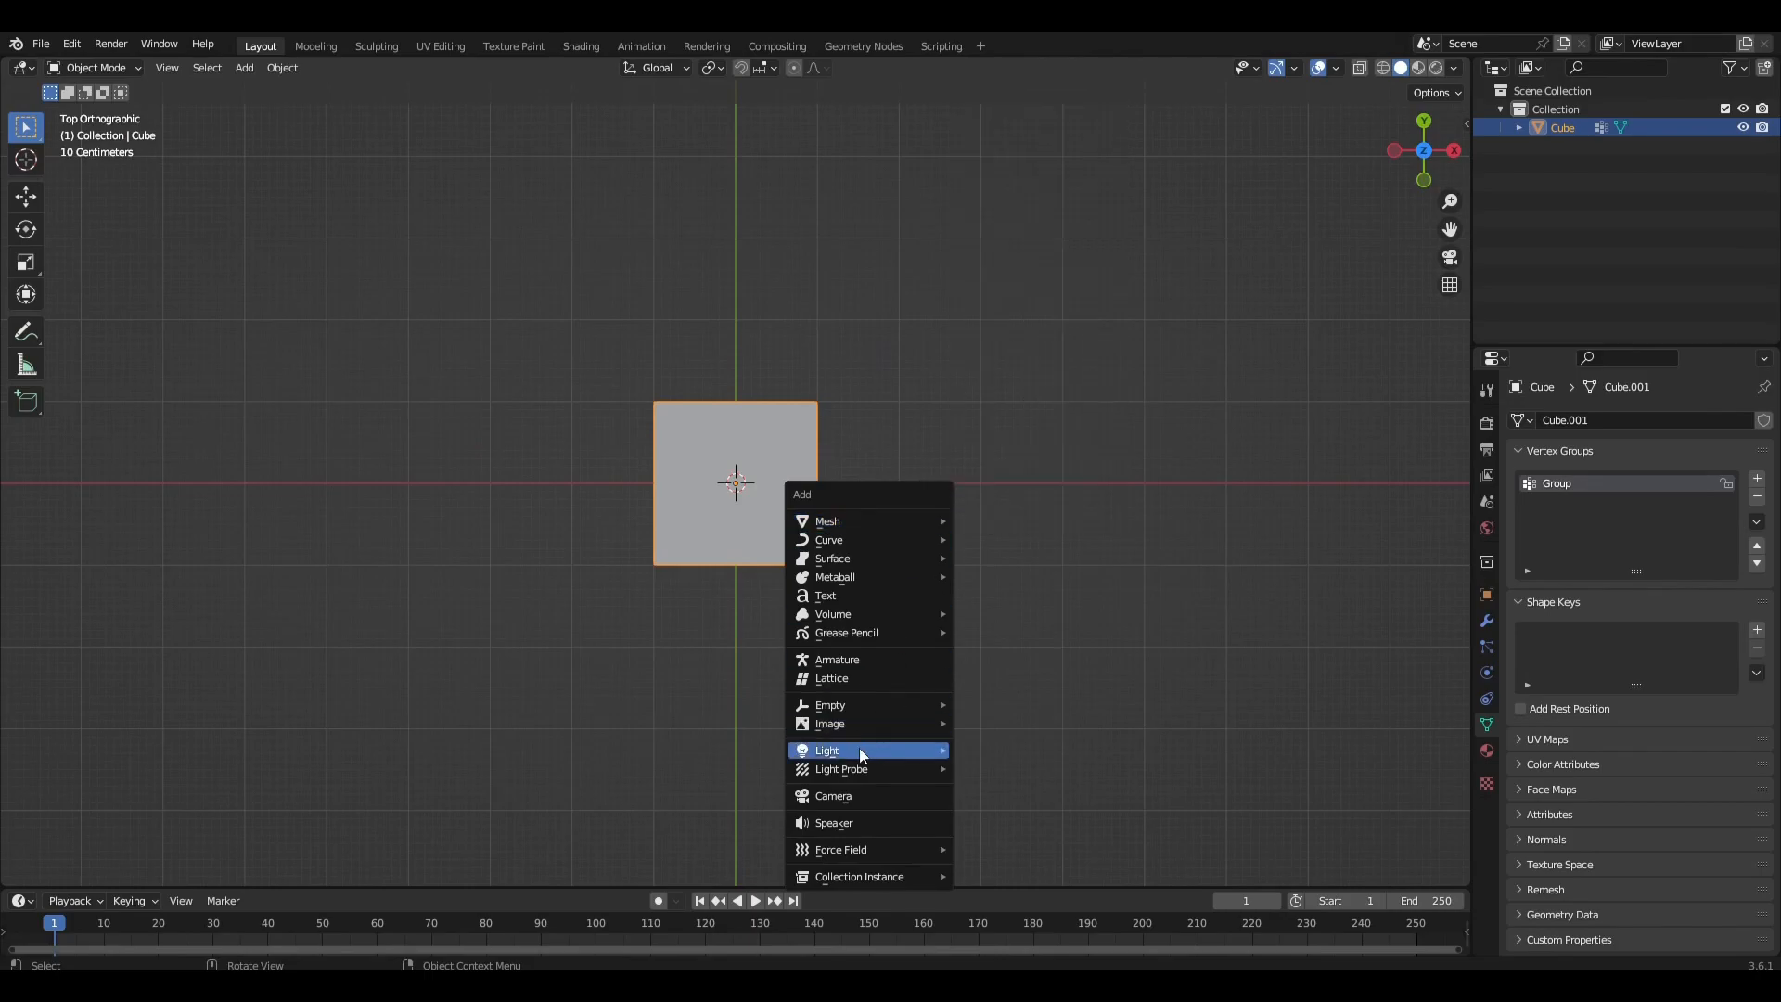
Add a Plain Axes empty keyframed at frame 1 and again at frame 150 after moving it along X.
{"action": "left_click", "coordinate": [831, 705]}
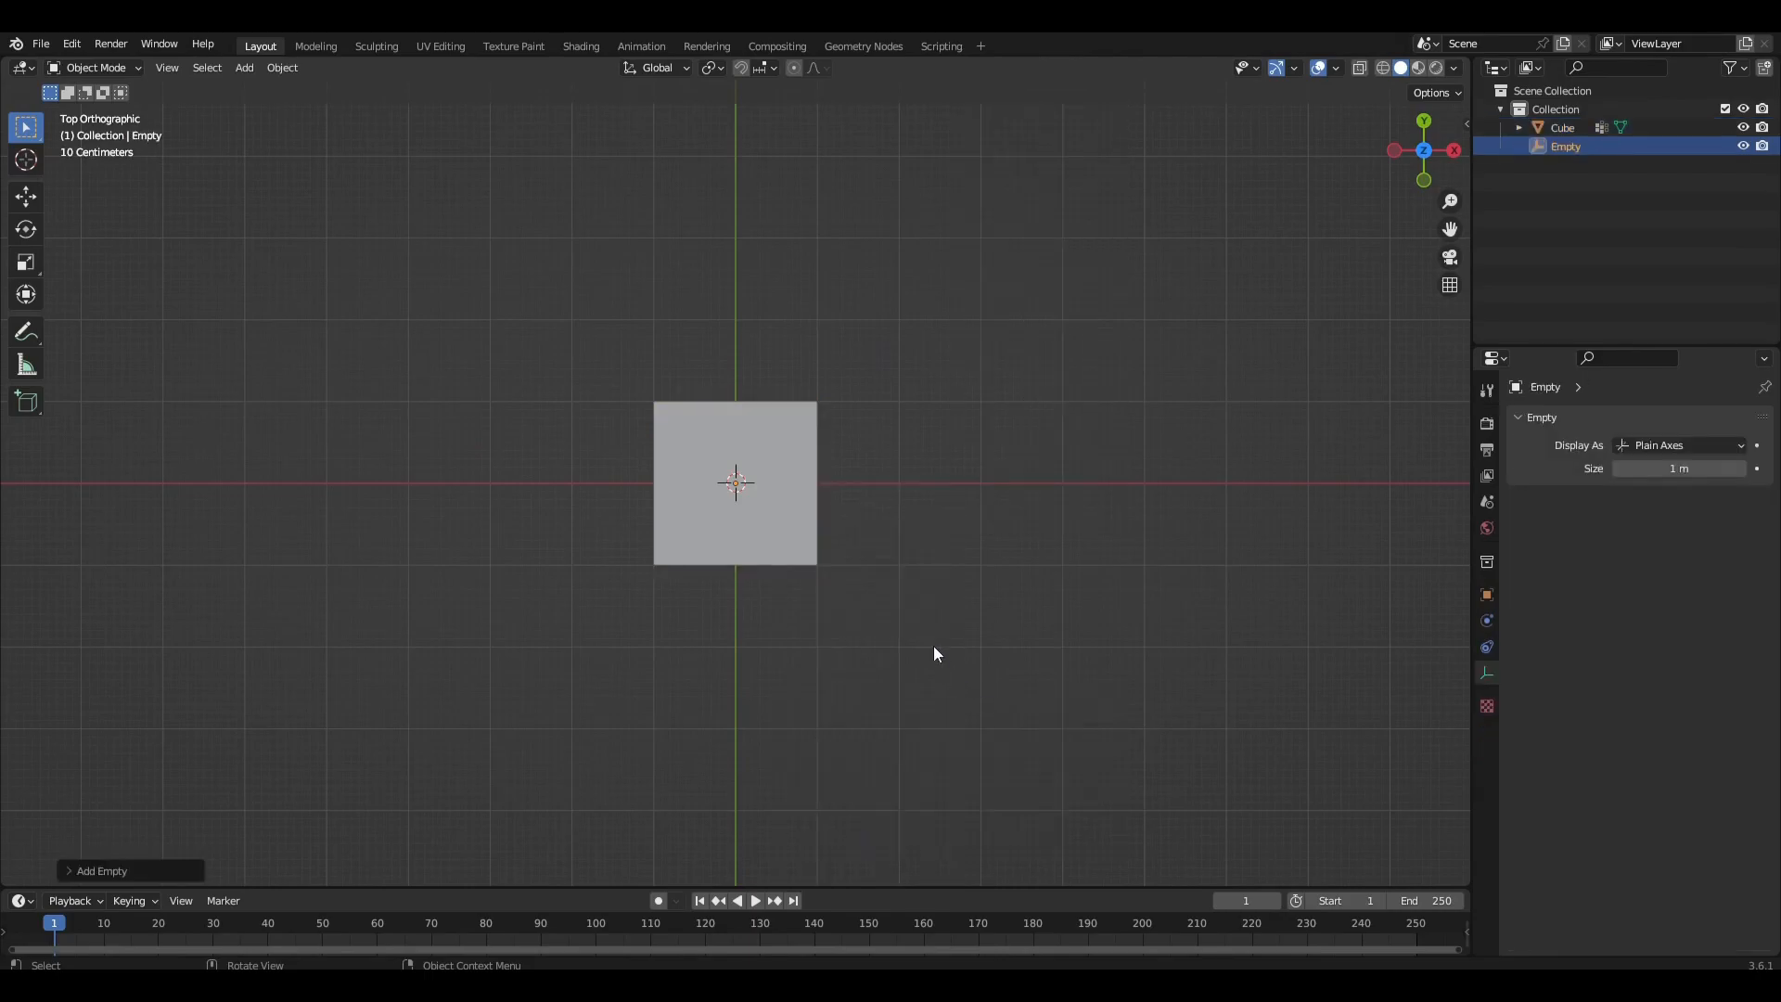
{"action": "key", "text": "g"}
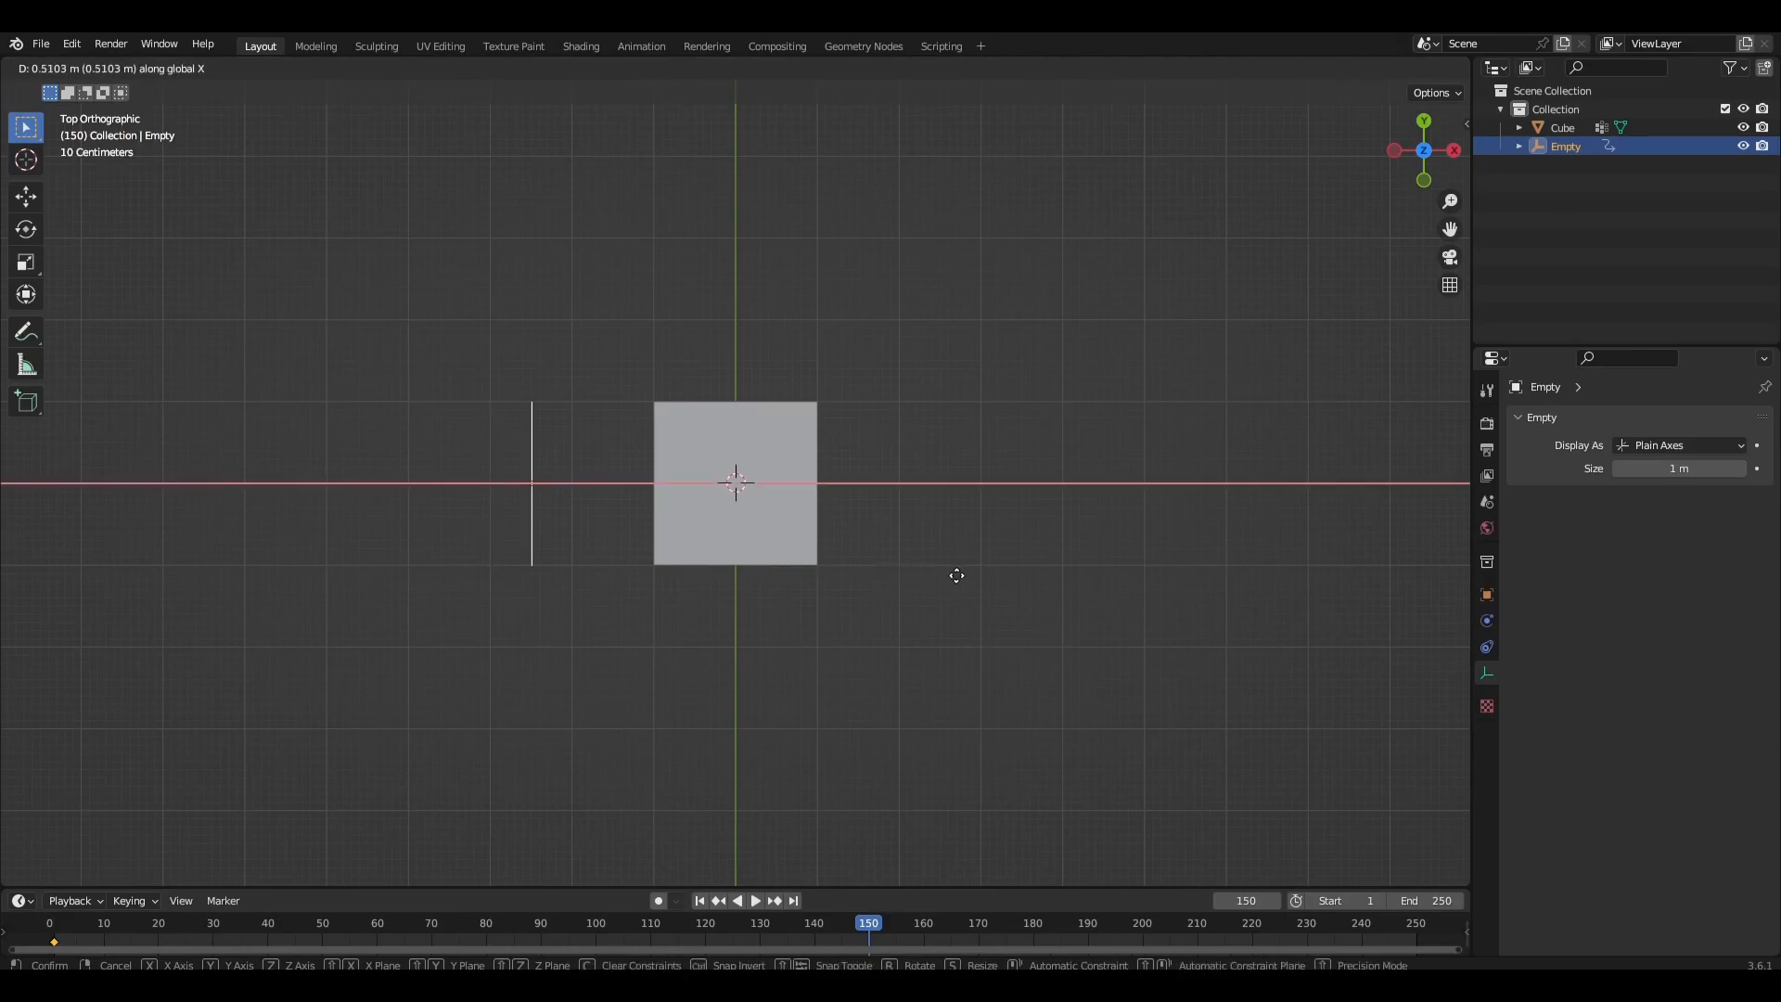
{"action": "left_click", "coordinate": [957, 576]}
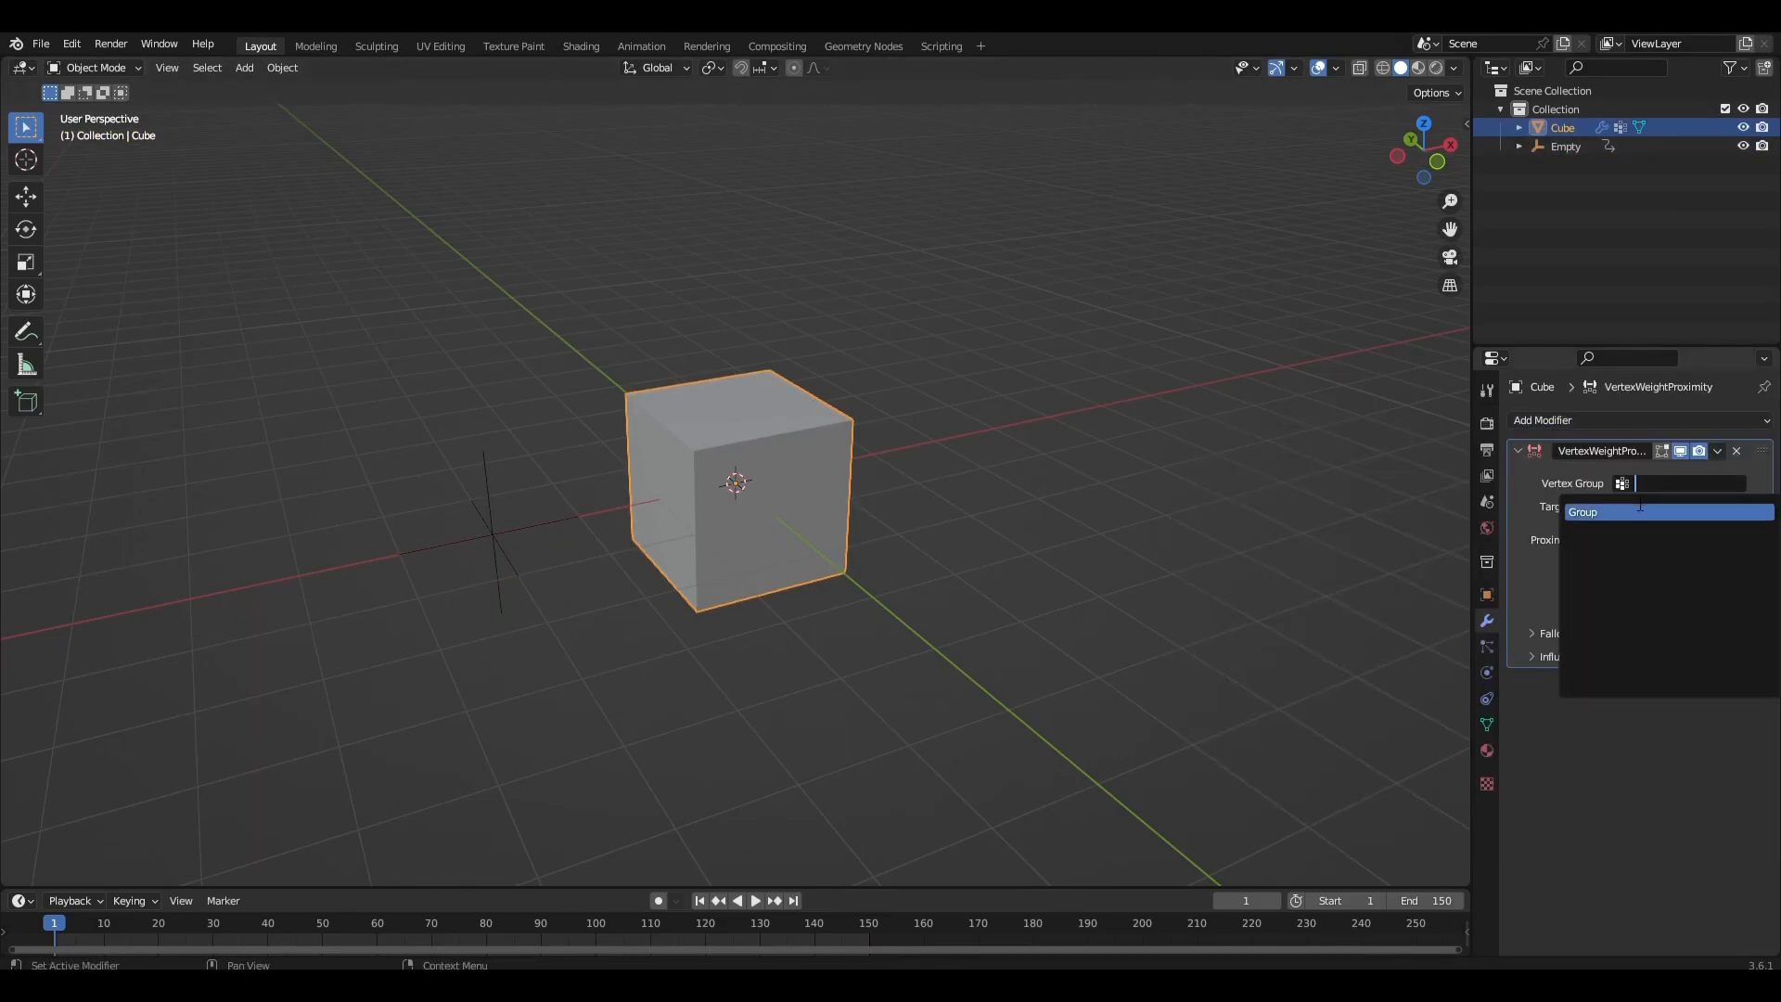
Weight Group by proximity to Empty's geometry, lowest 2.1 m and highest 0.93 m.
{"action": "left_click", "coordinate": [1583, 512]}
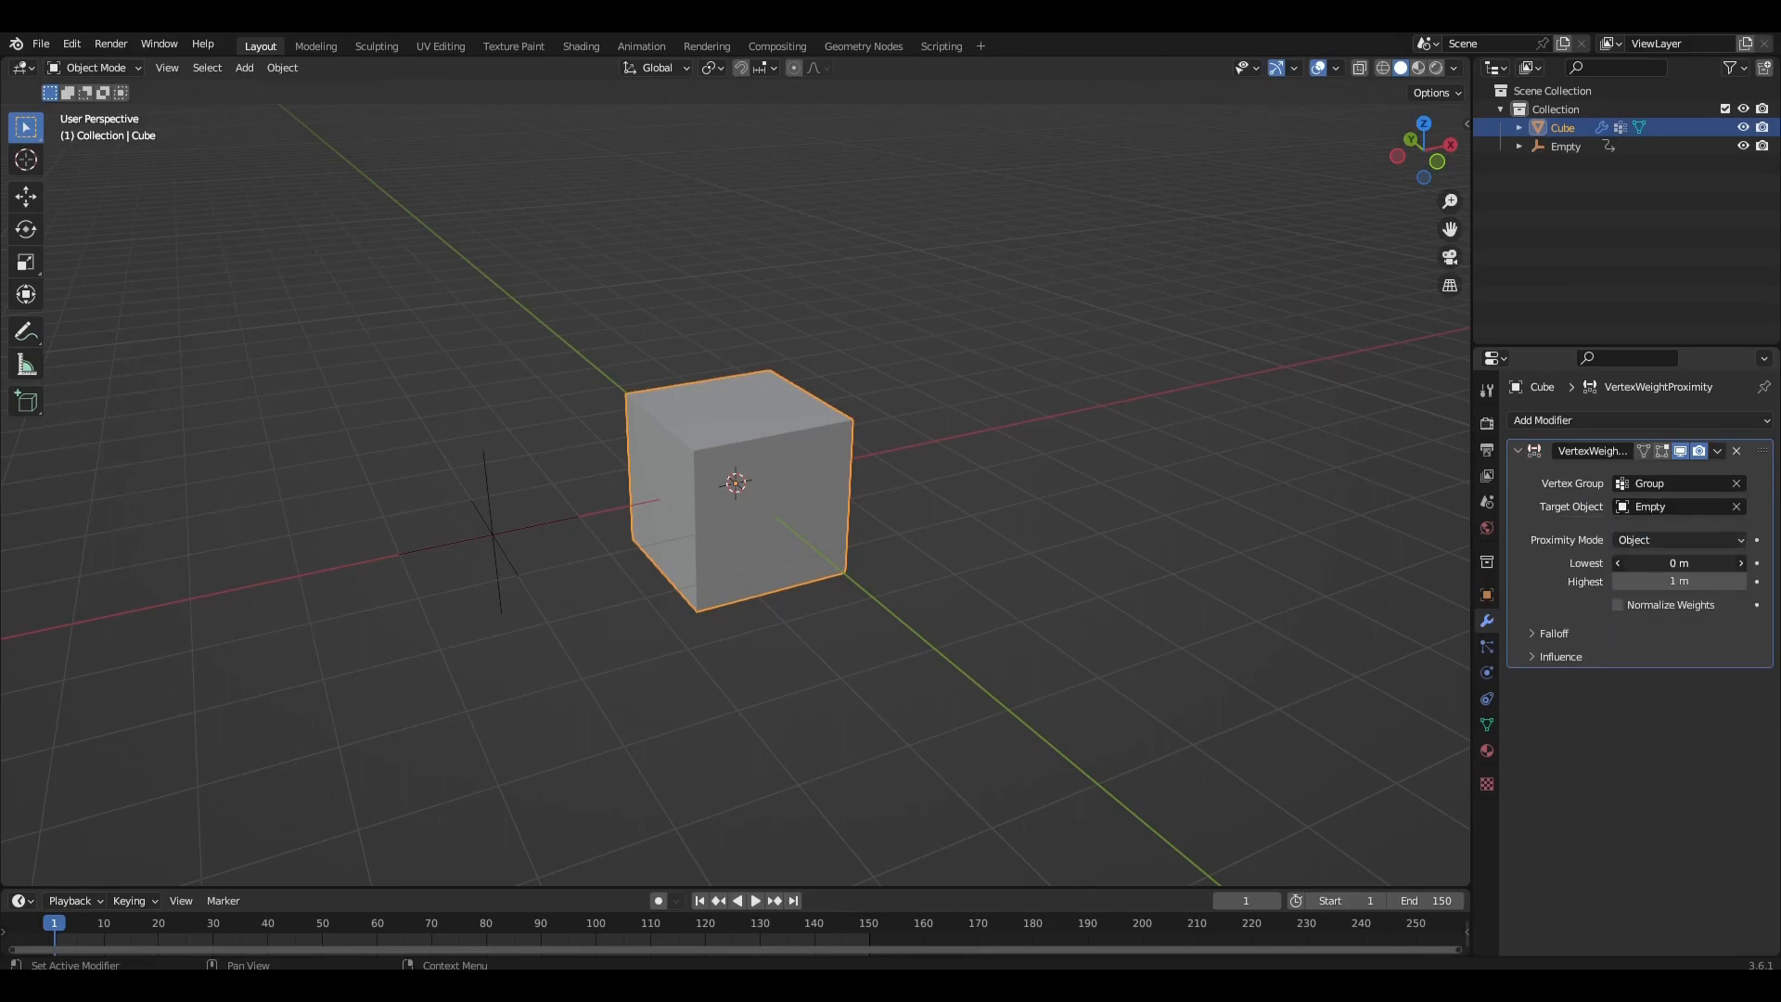
{"action": "left_click_drag", "start_coordinate": [1647, 562], "coordinate": [1681, 562]}
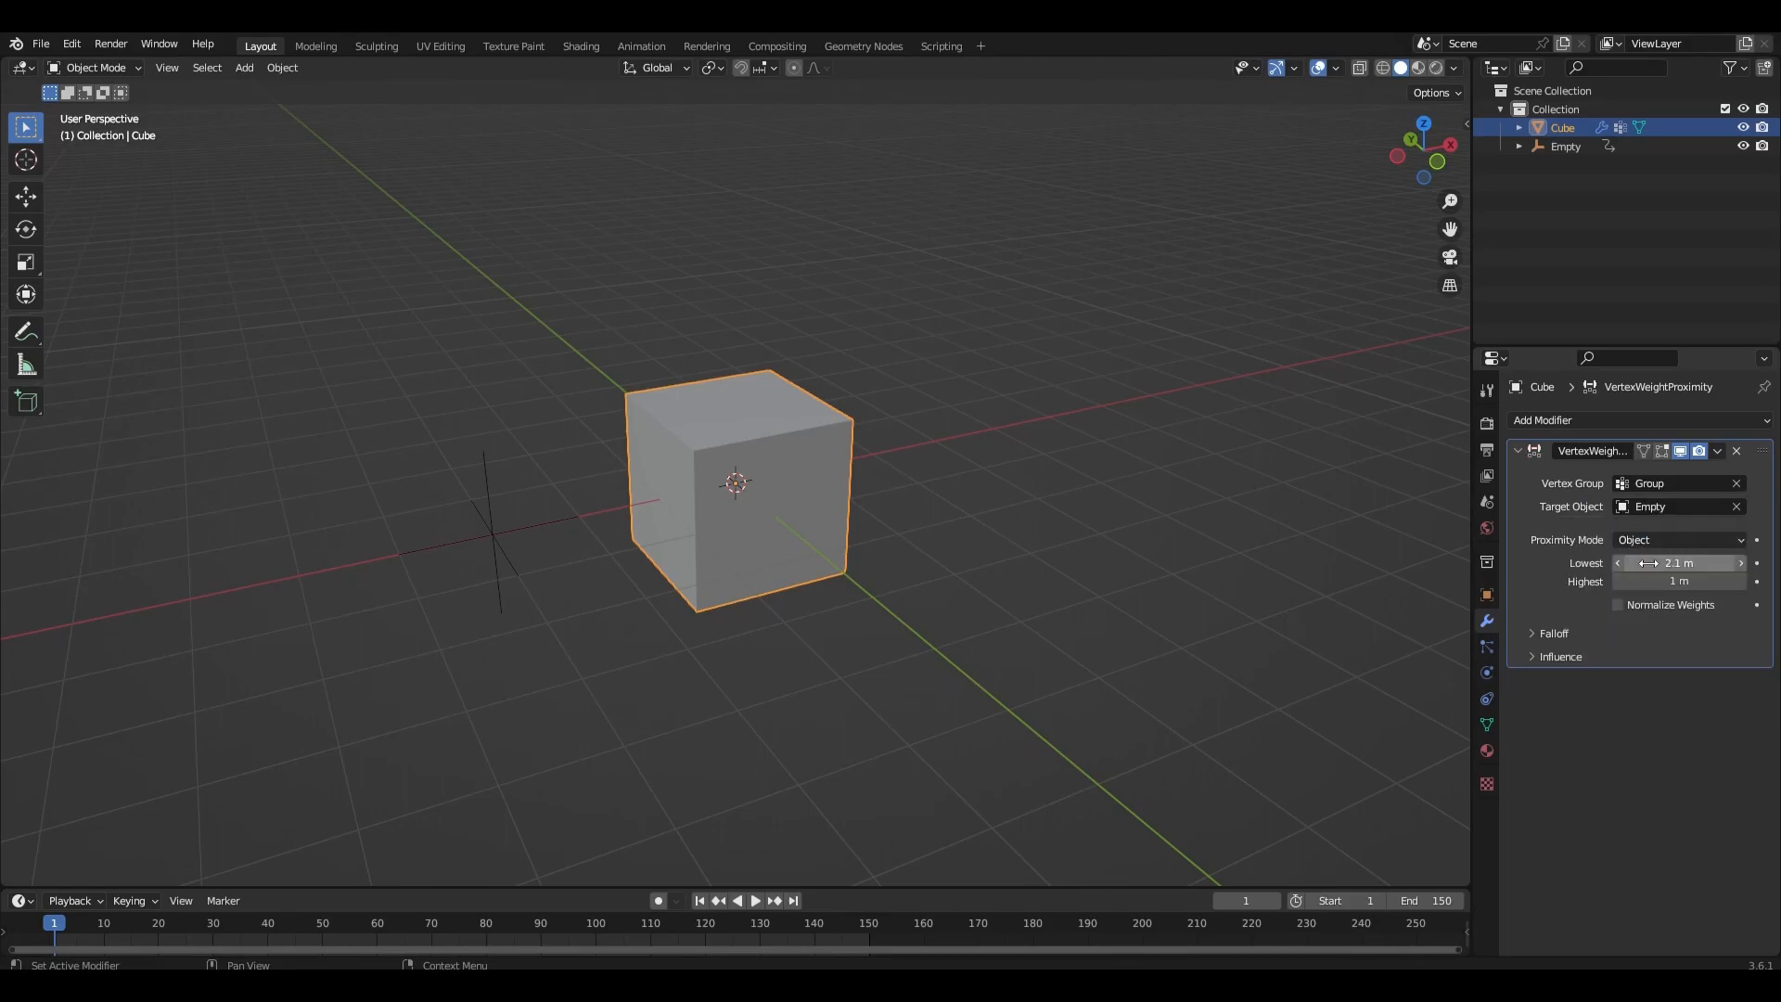
{"action": "double_click", "coordinate": [1680, 581]}
{"action": "type", "text": "0.93"}
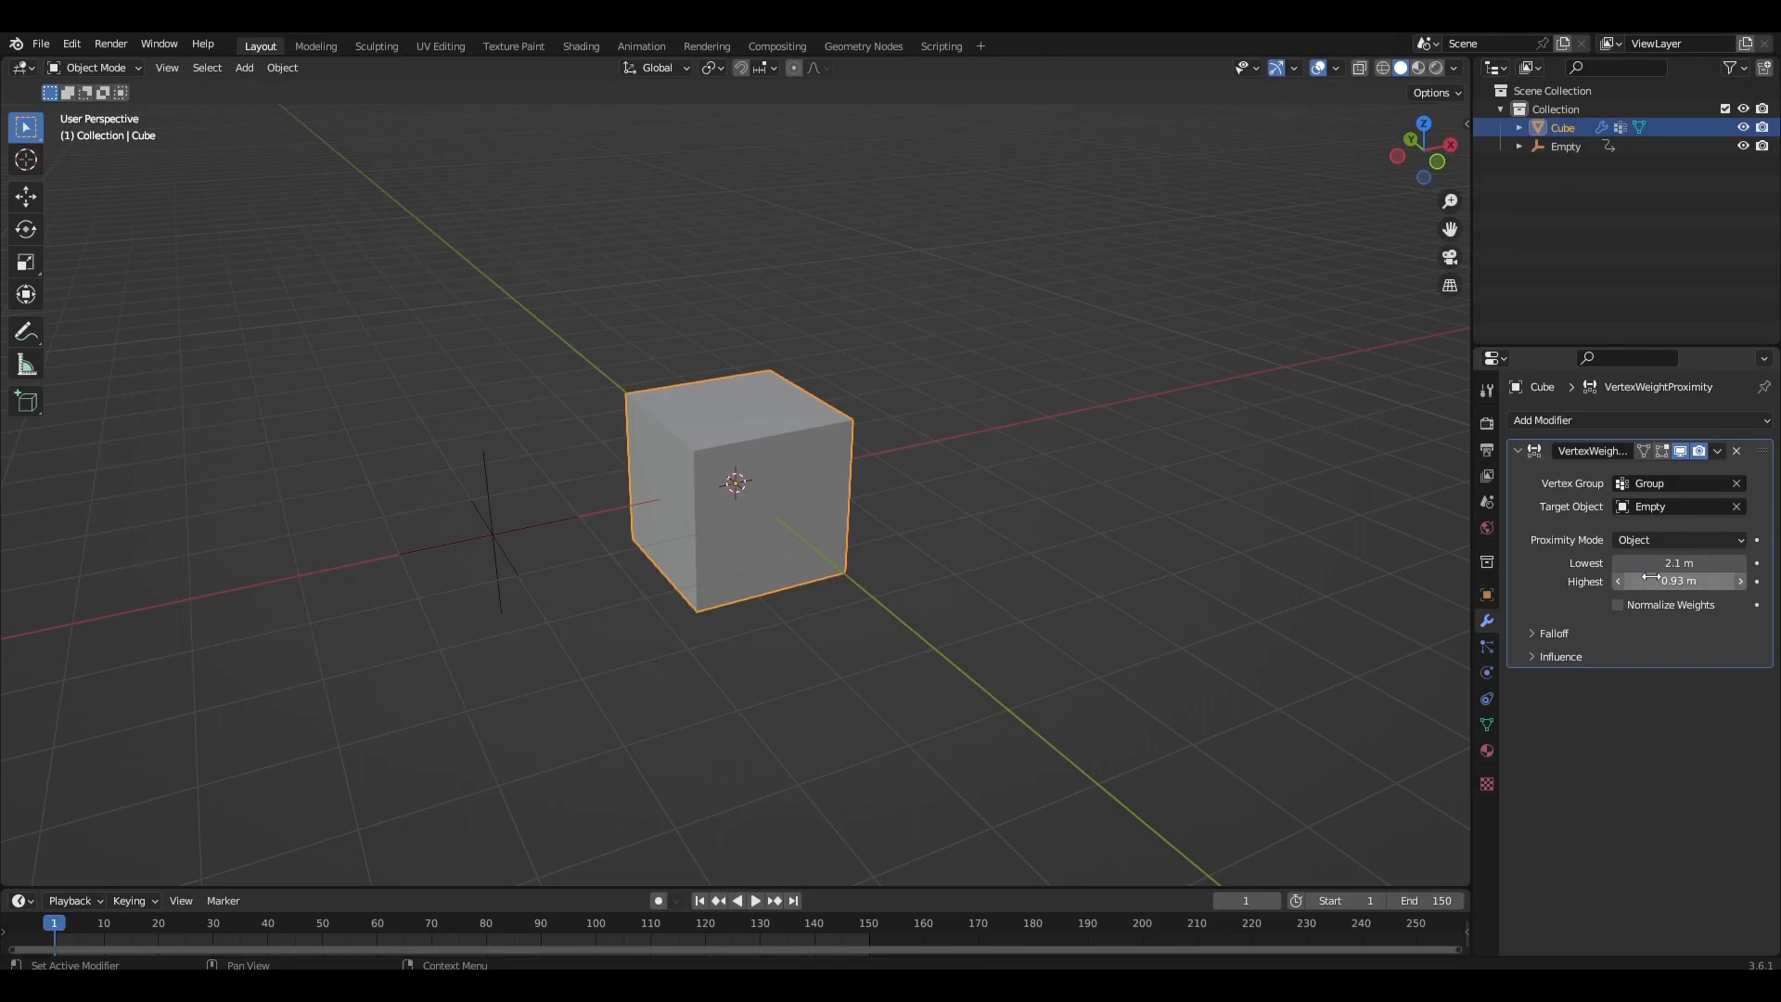
{"action": "left_click", "coordinate": [1678, 540]}
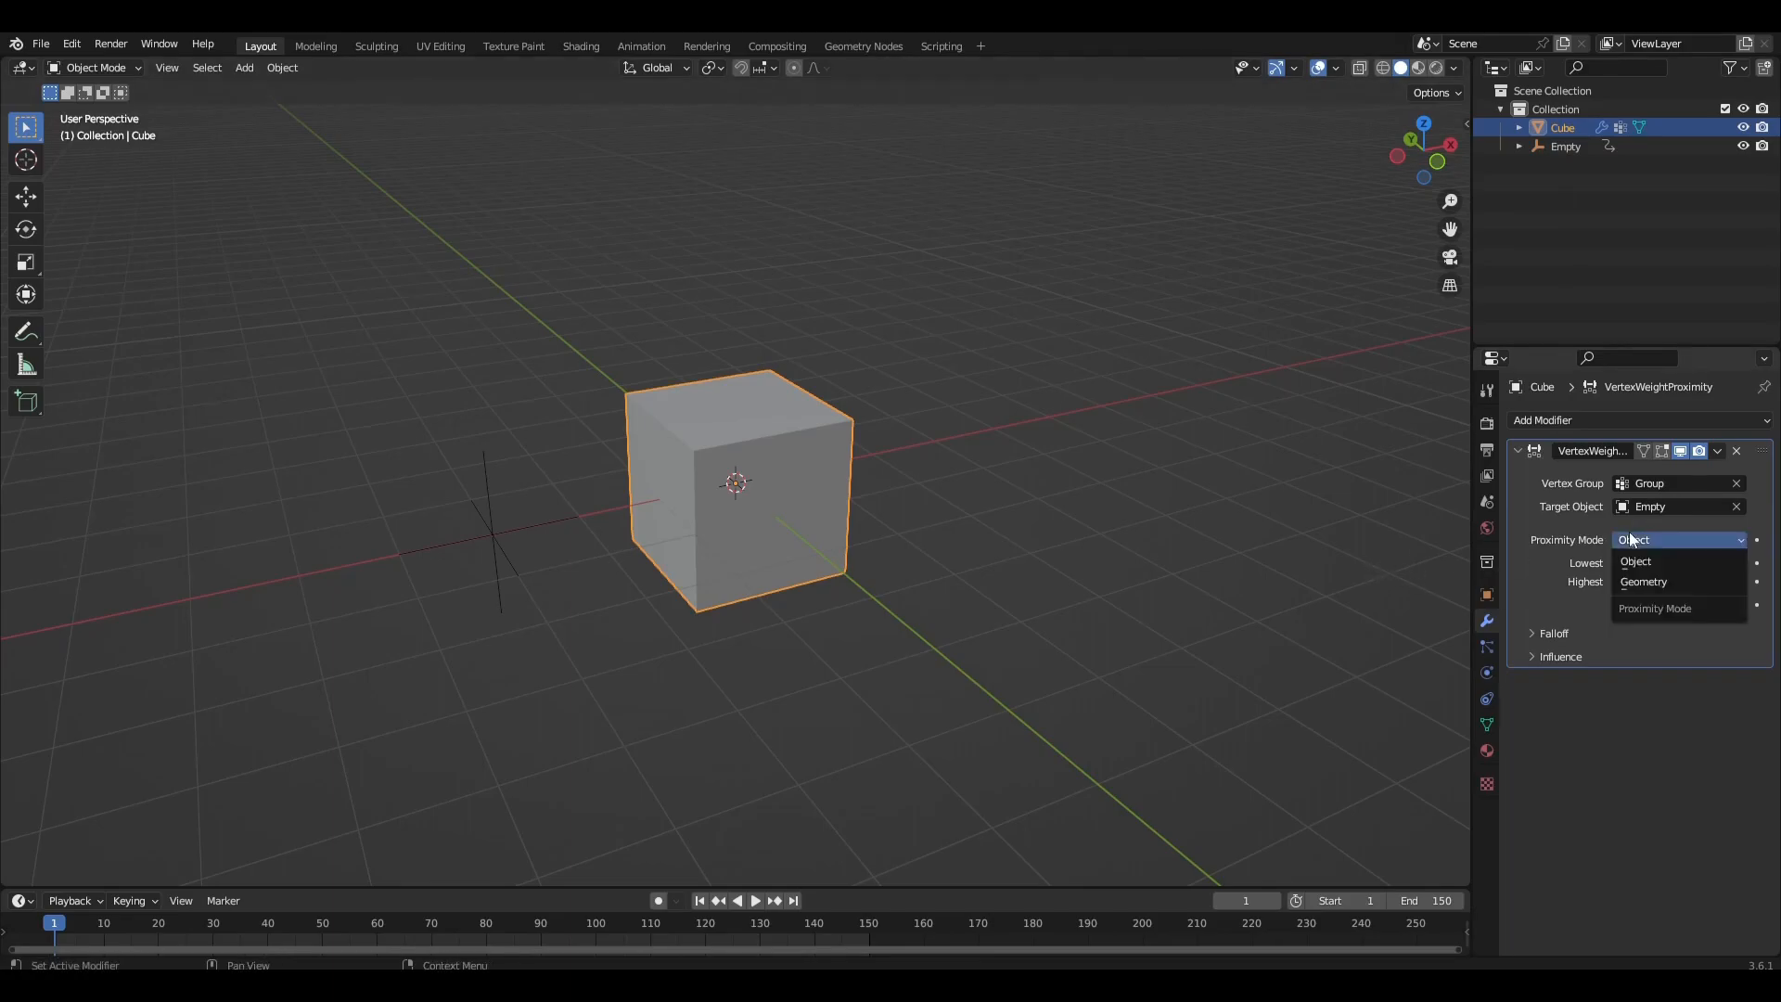
{"action": "left_click", "coordinate": [1644, 580]}
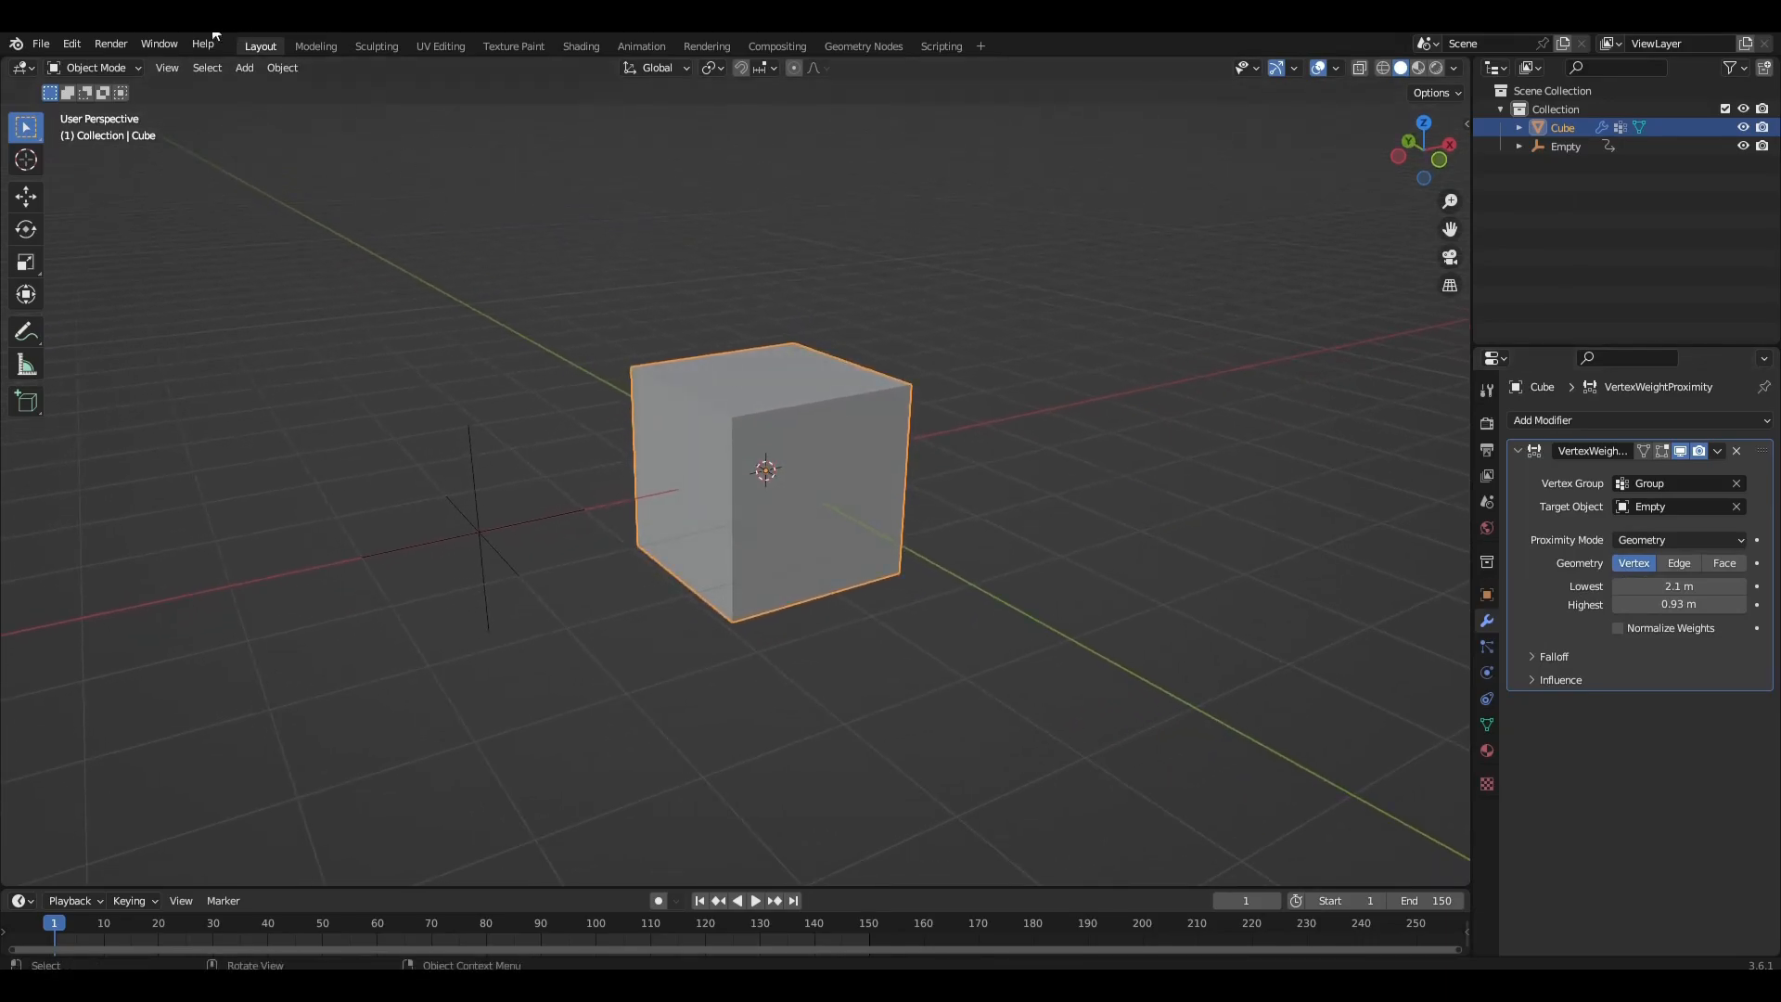
{"action": "left_click", "coordinate": [96, 67]}
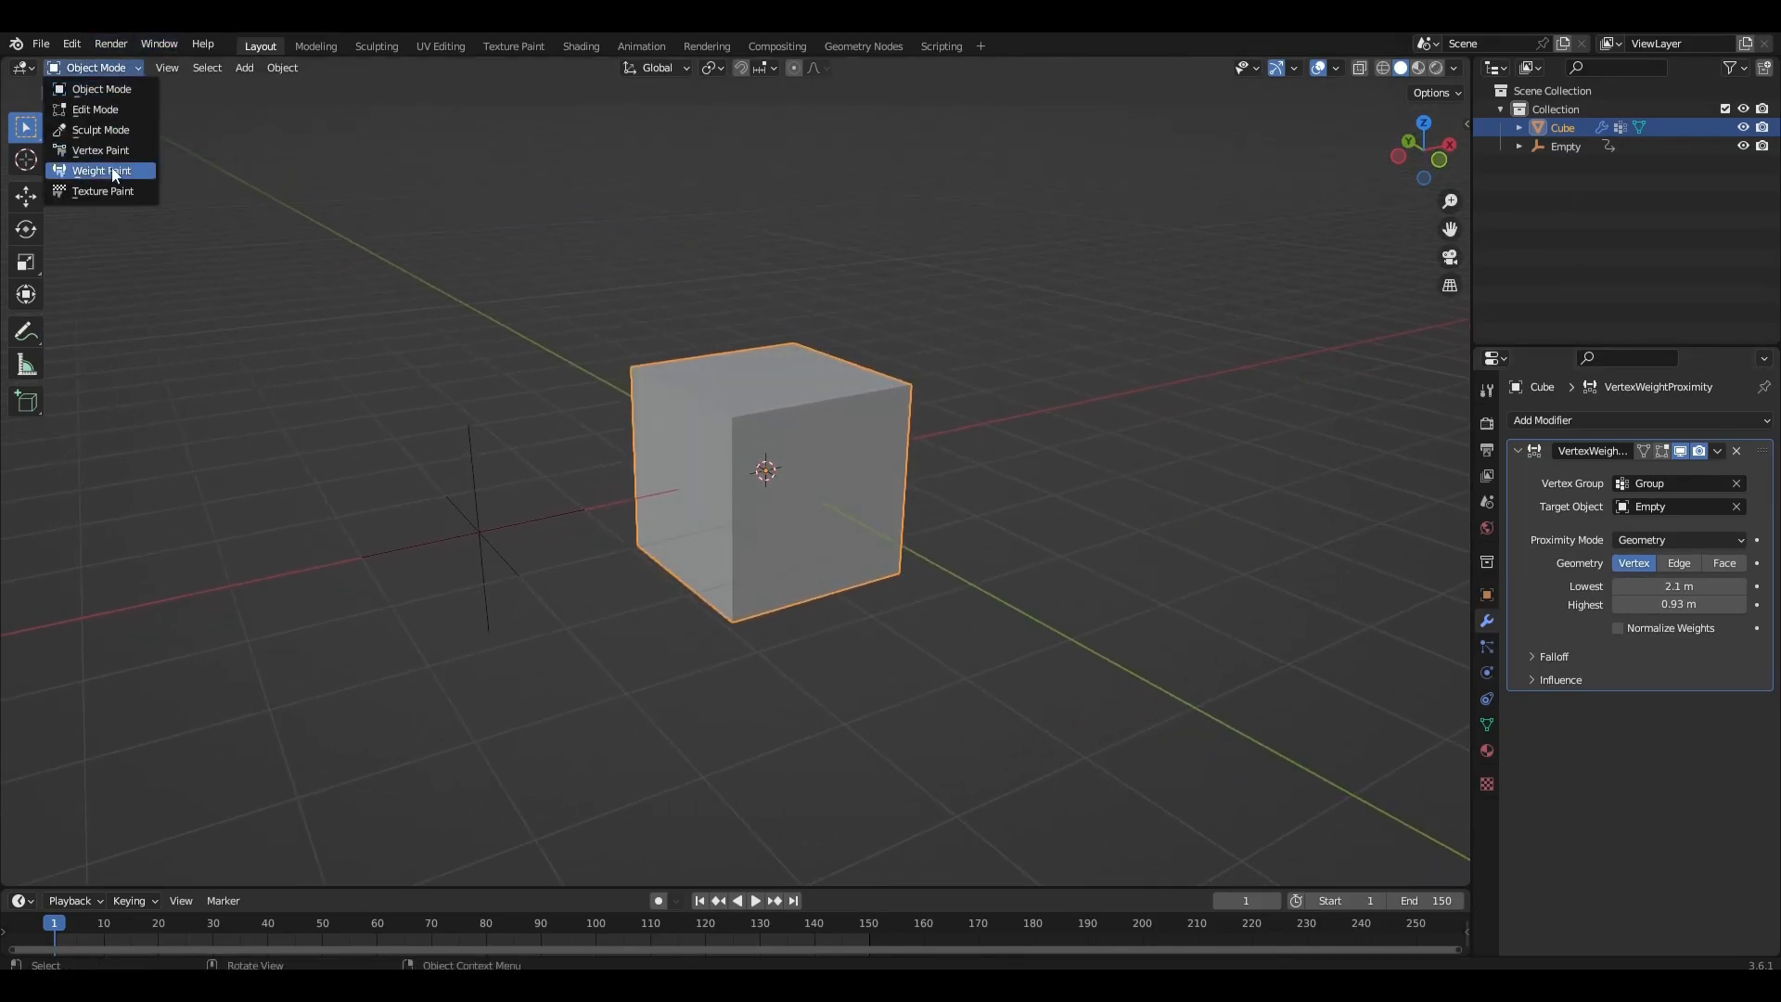
{"action": "left_click", "coordinate": [100, 169]}
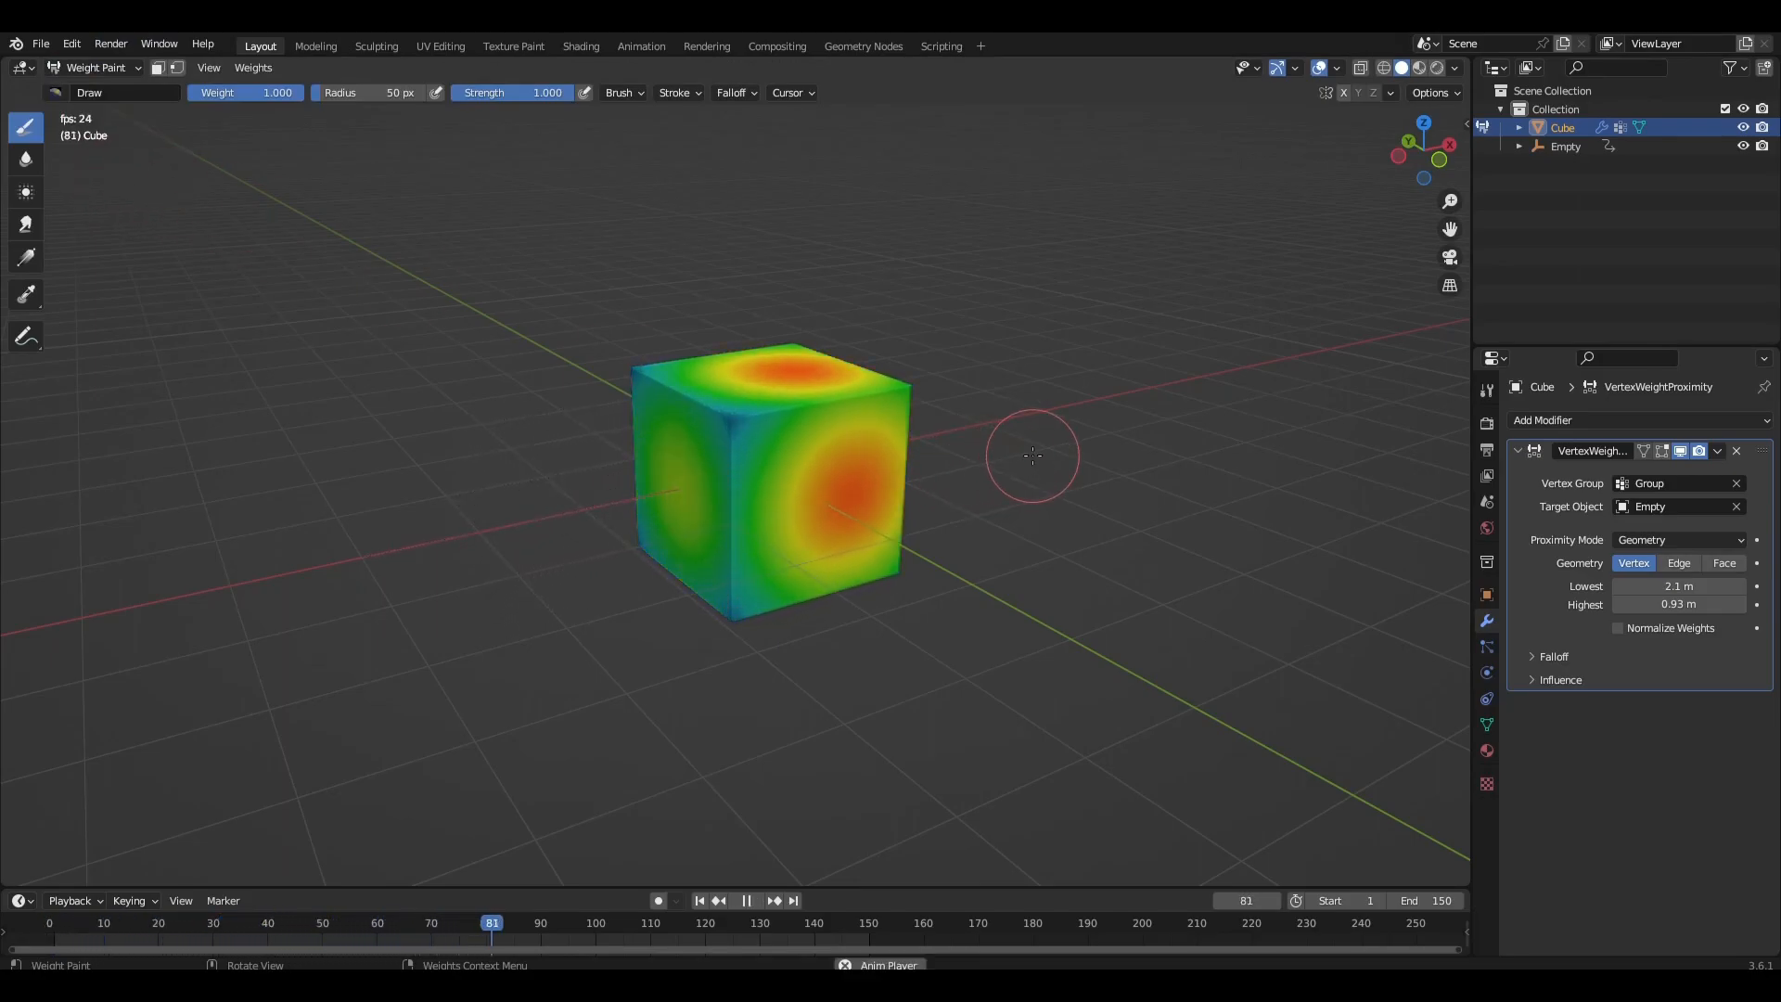
{"action": "left_click", "coordinate": [701, 901]}
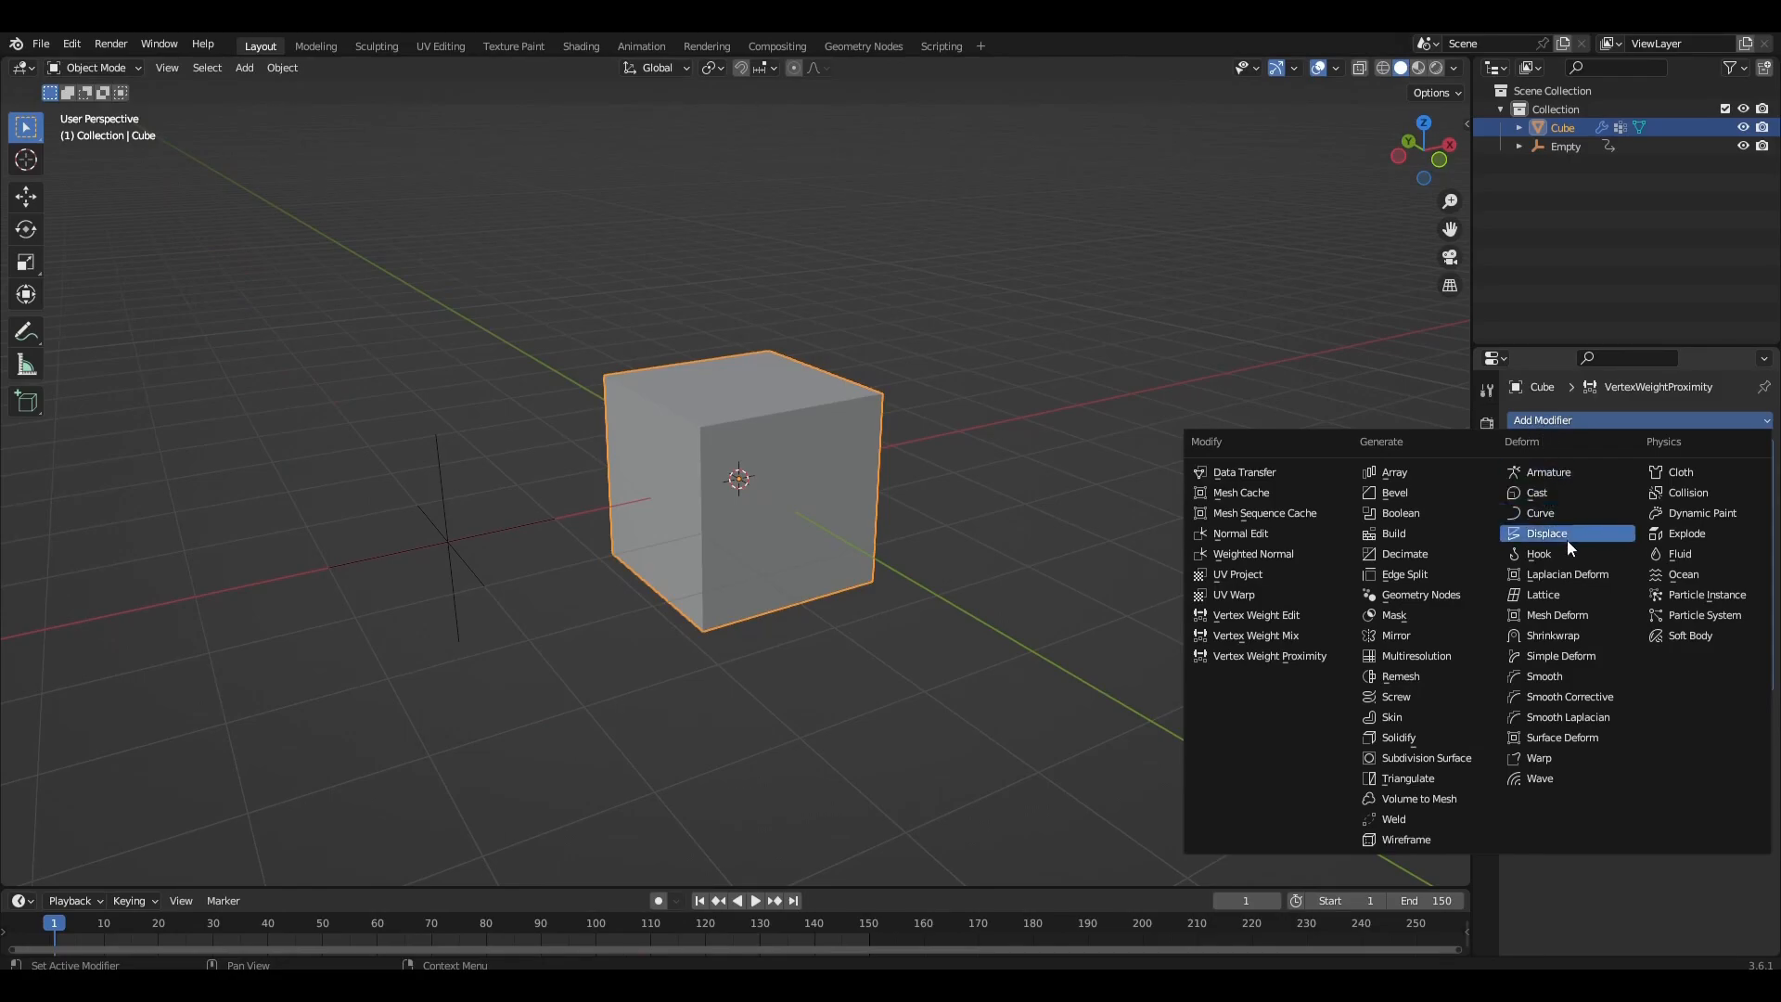
Add a Displace modifier using a new Clouds texture of size 0.41.
{"action": "left_click", "coordinate": [1548, 534]}
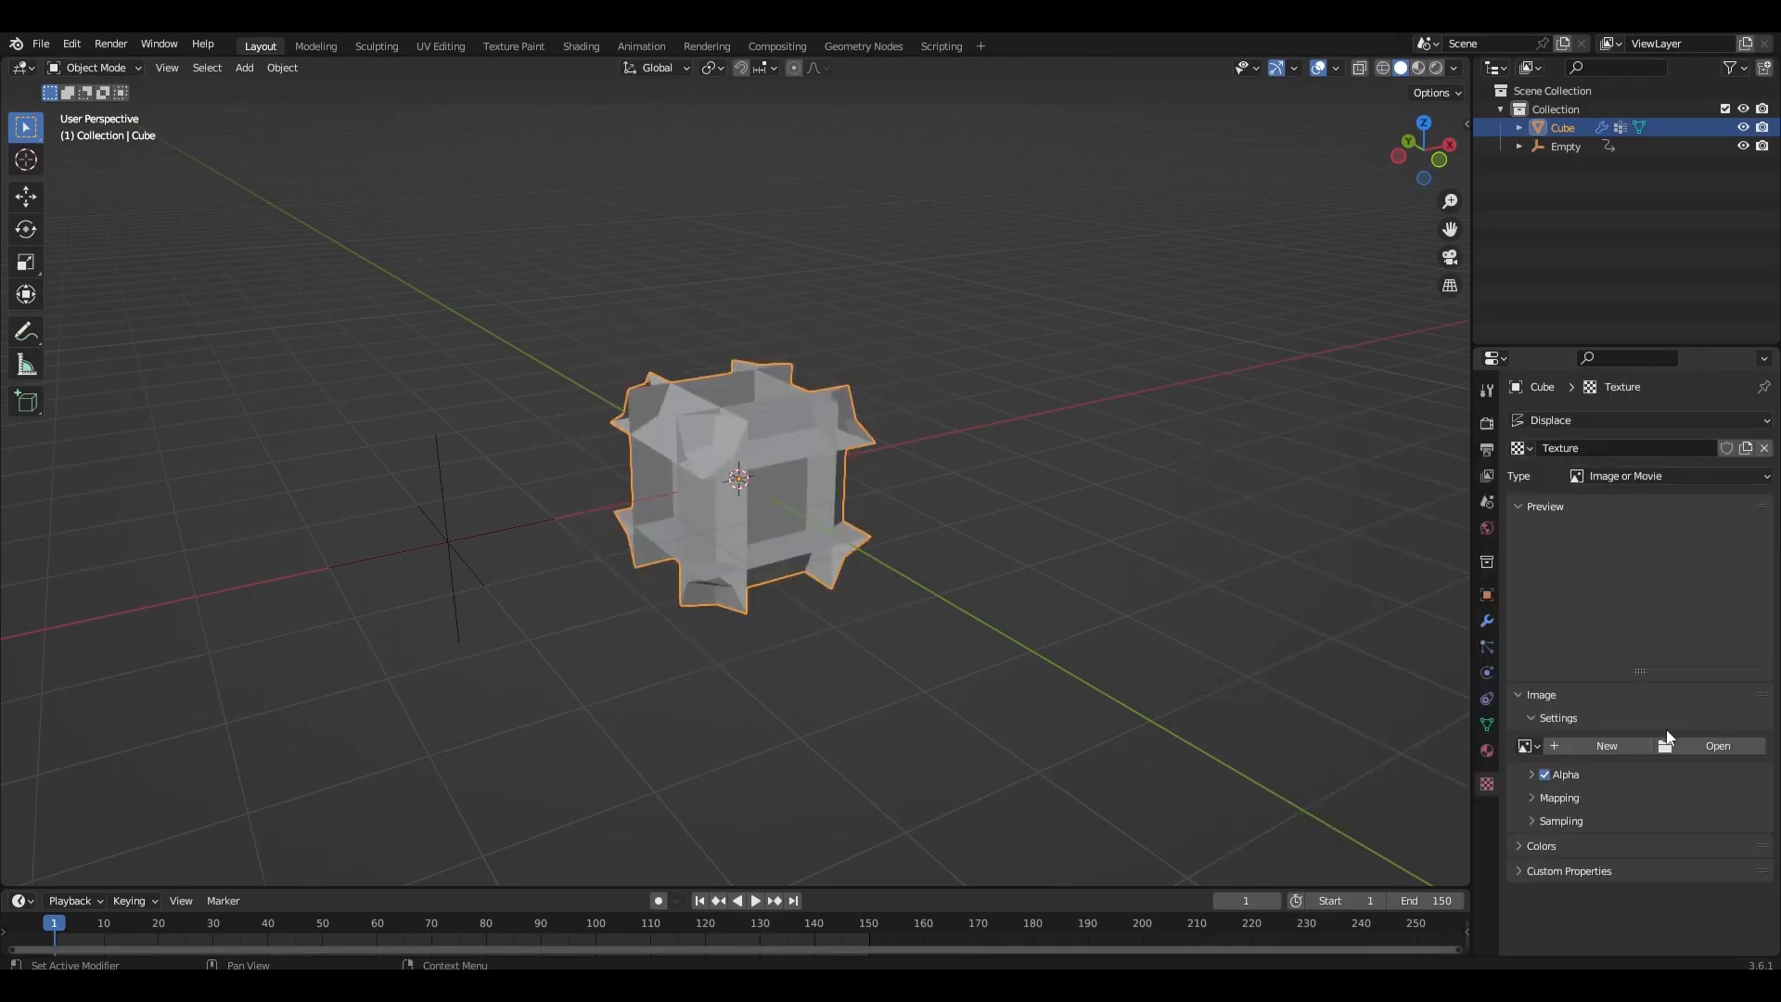
{"action": "left_click", "coordinate": [1670, 475]}
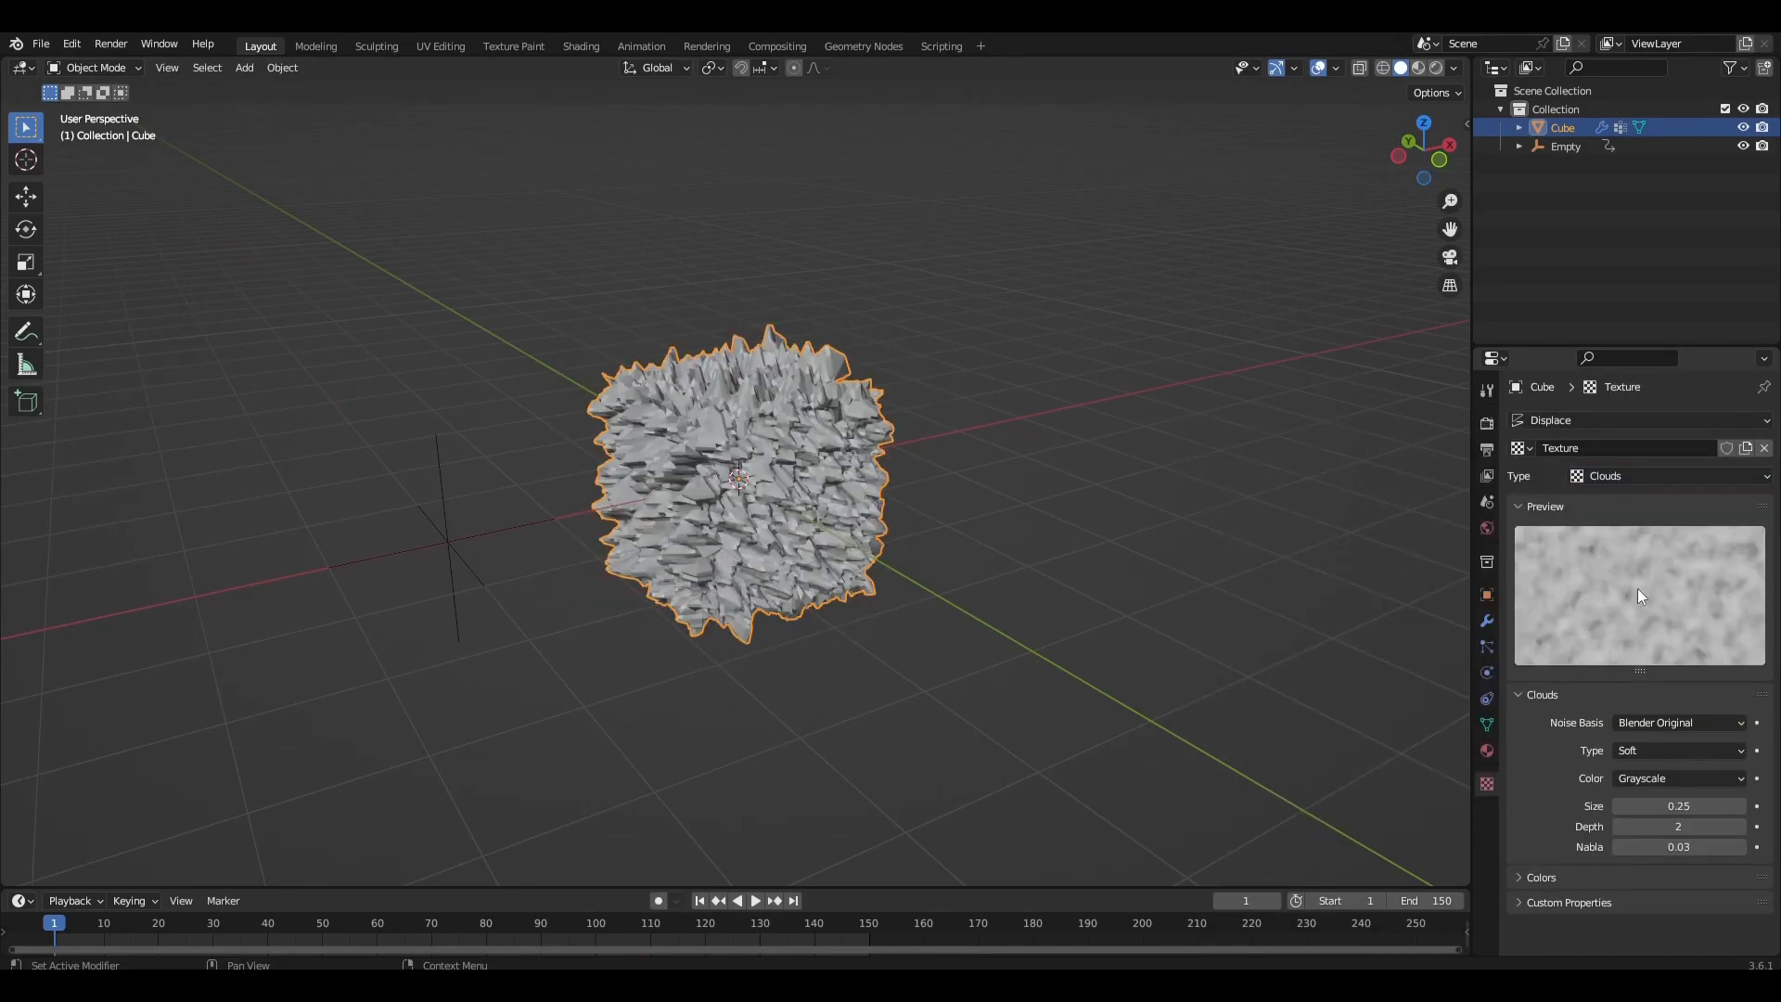
{"action": "double_click", "coordinate": [1678, 805]}
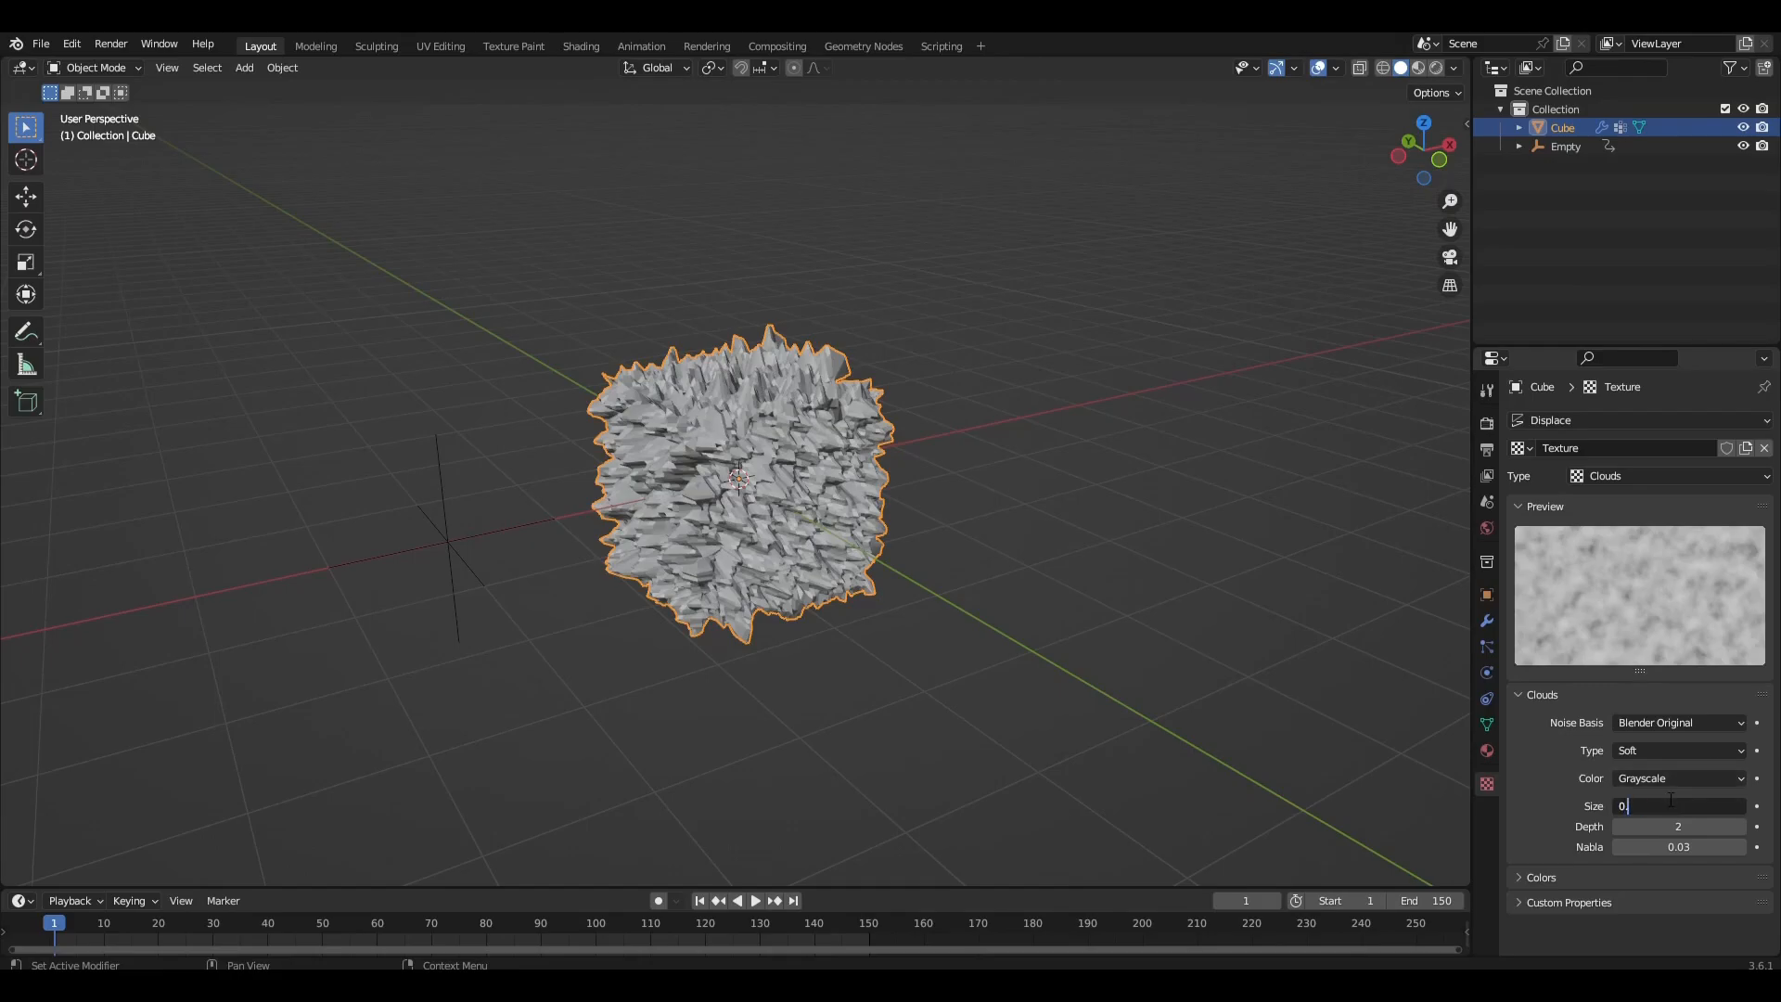
{"action": "type", "text": "0.41"}
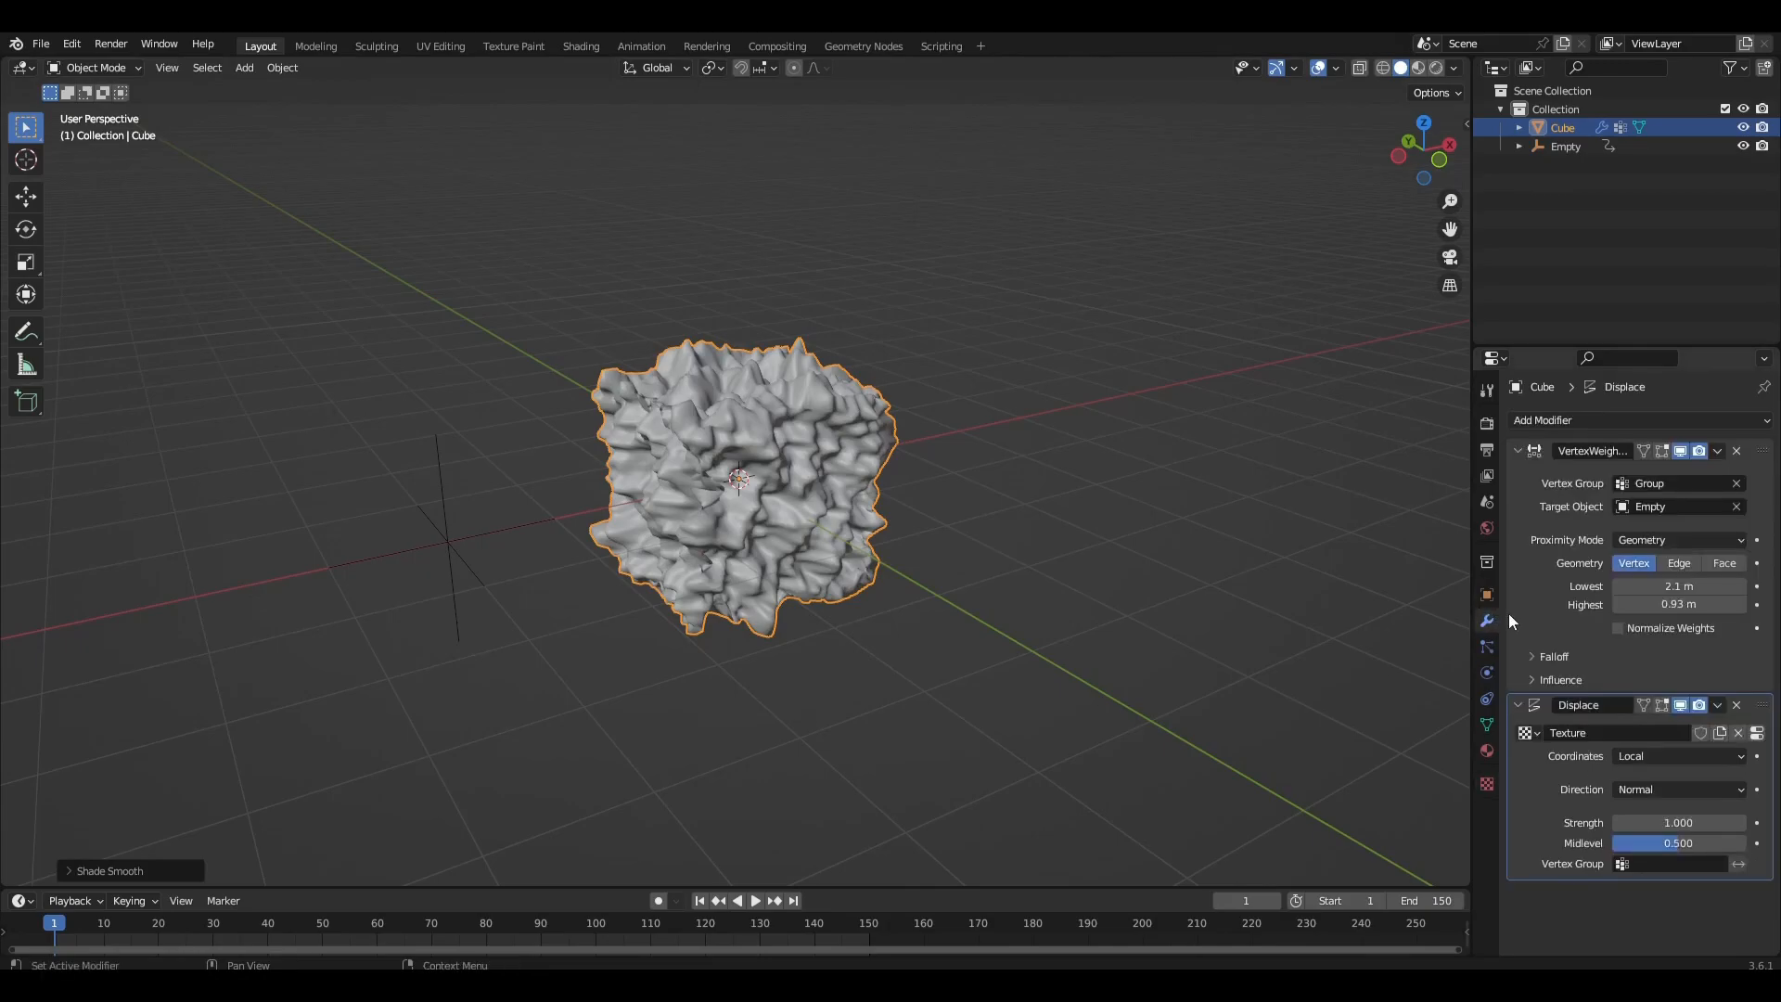
Limit Displace to Group with midlevel 0 and play the animation to check.
{"action": "left_click", "coordinate": [1679, 863]}
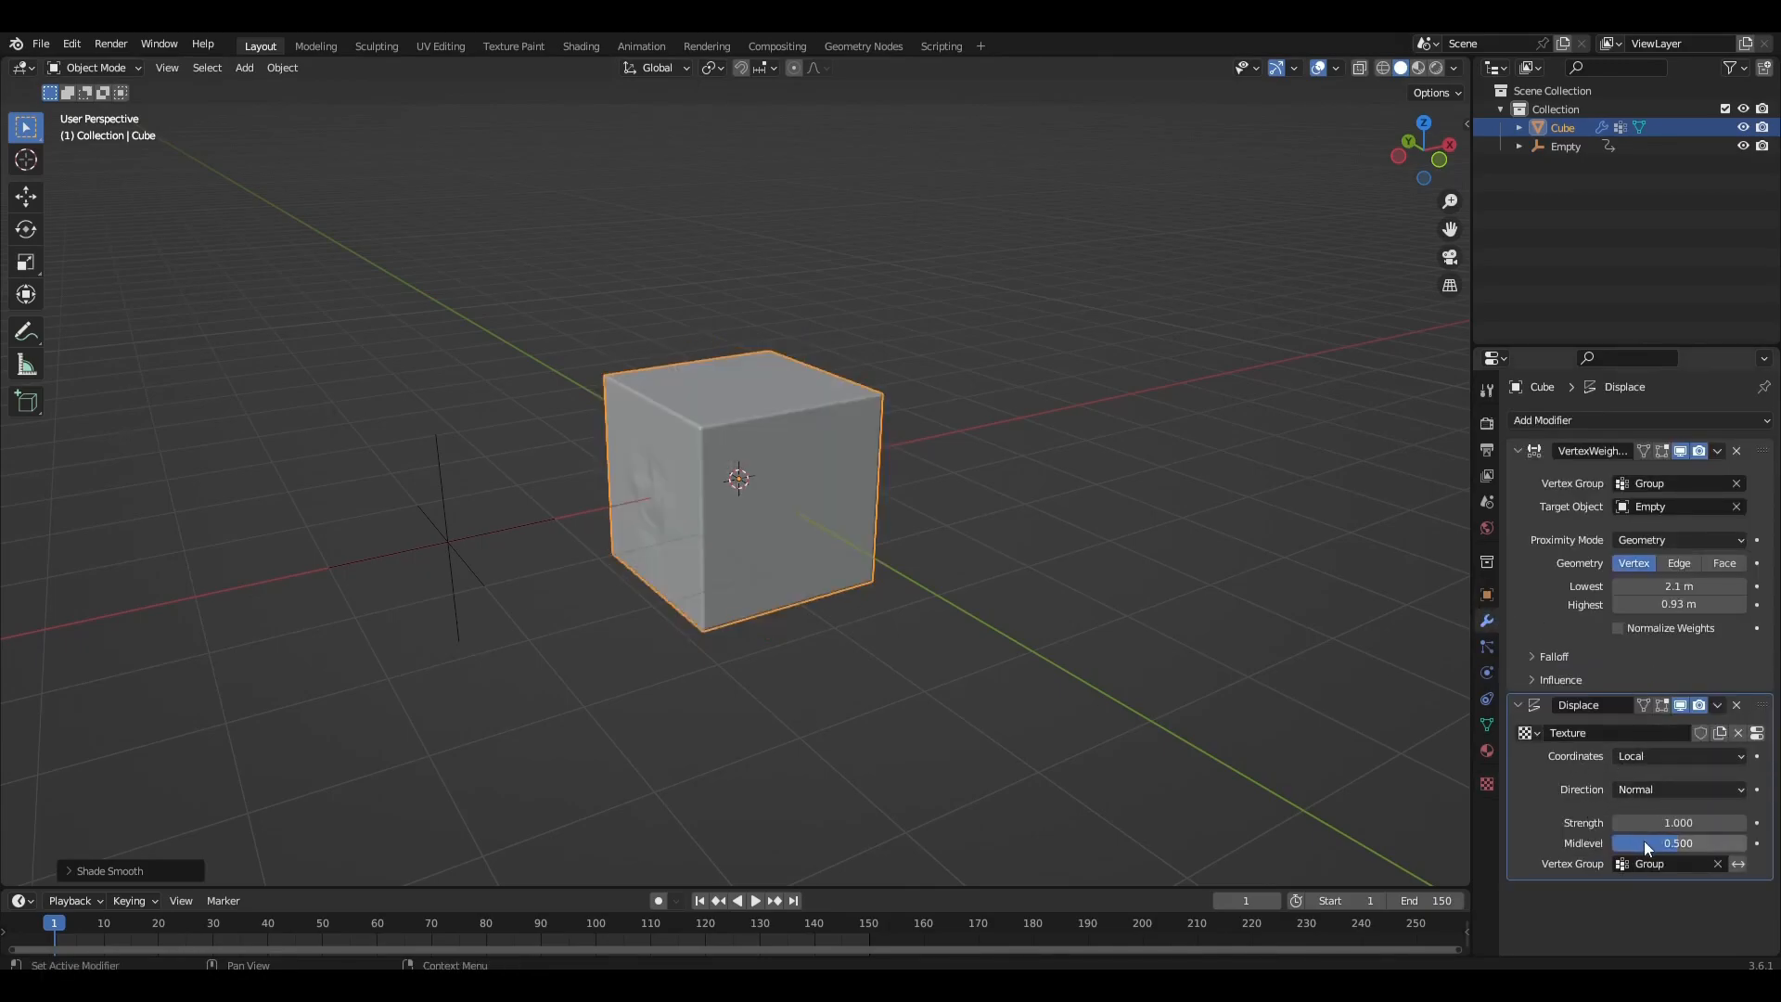
{"action": "left_click_drag", "start_coordinate": [1681, 843], "coordinate": [1625, 842]}
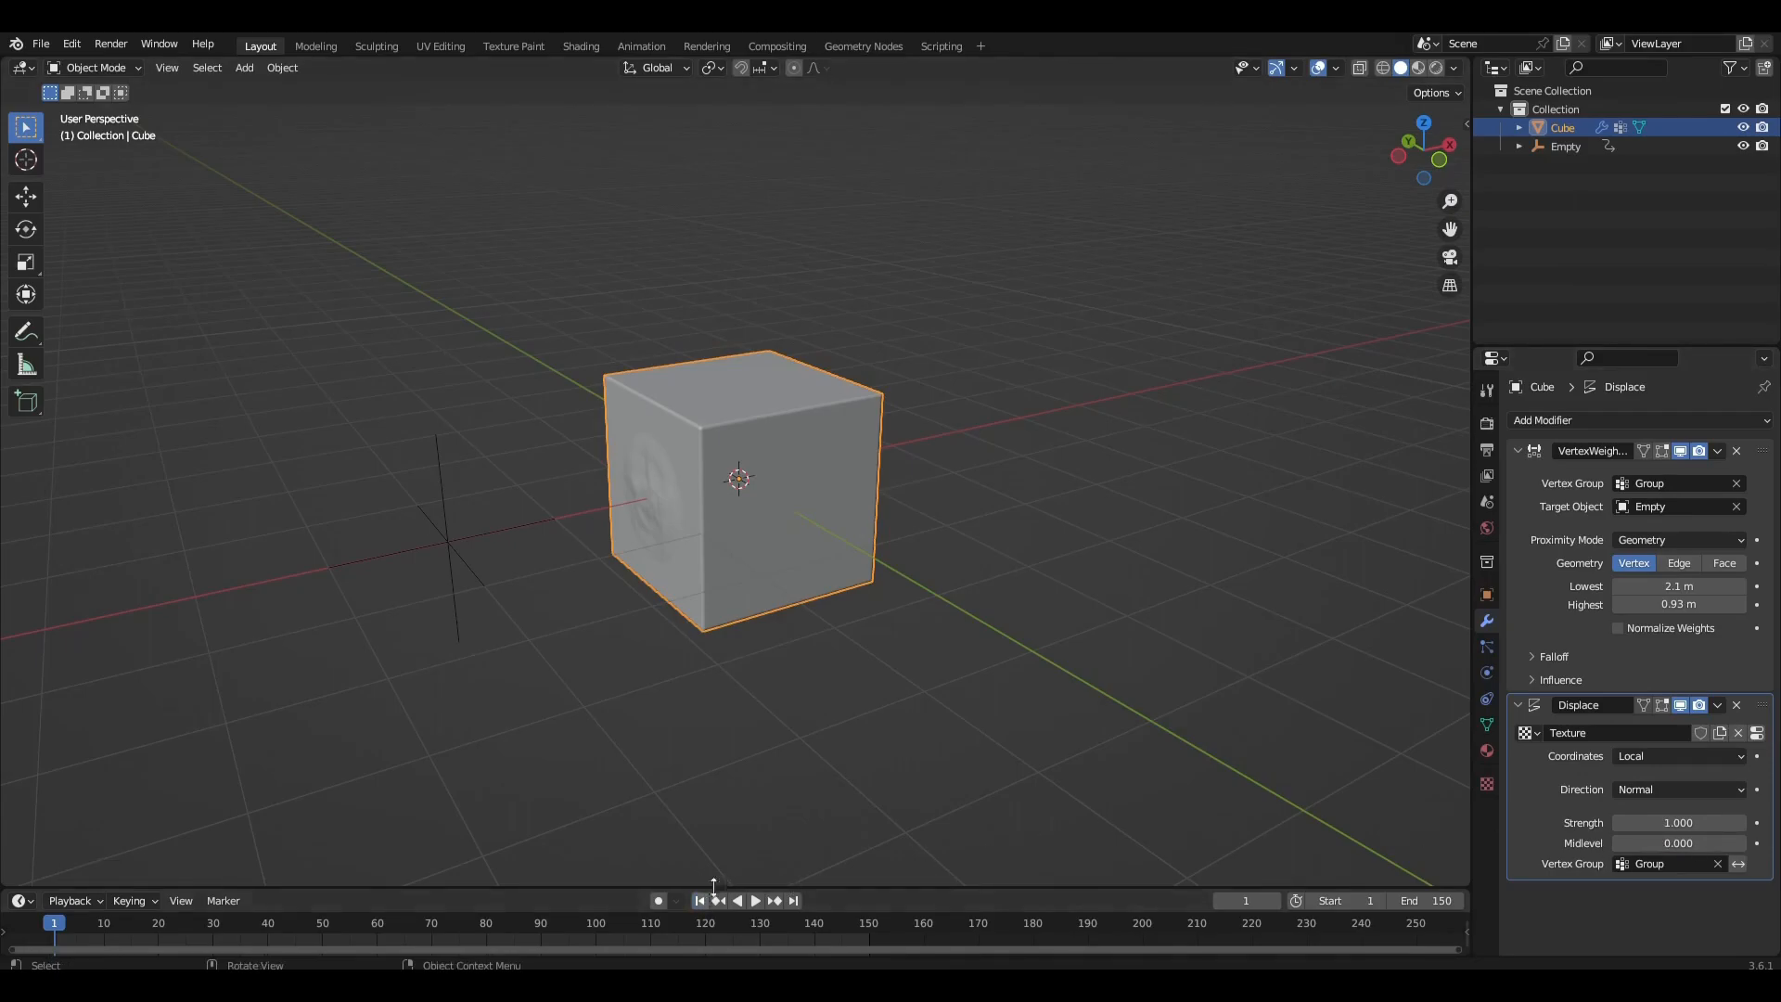
{"action": "left_click", "coordinate": [760, 900]}
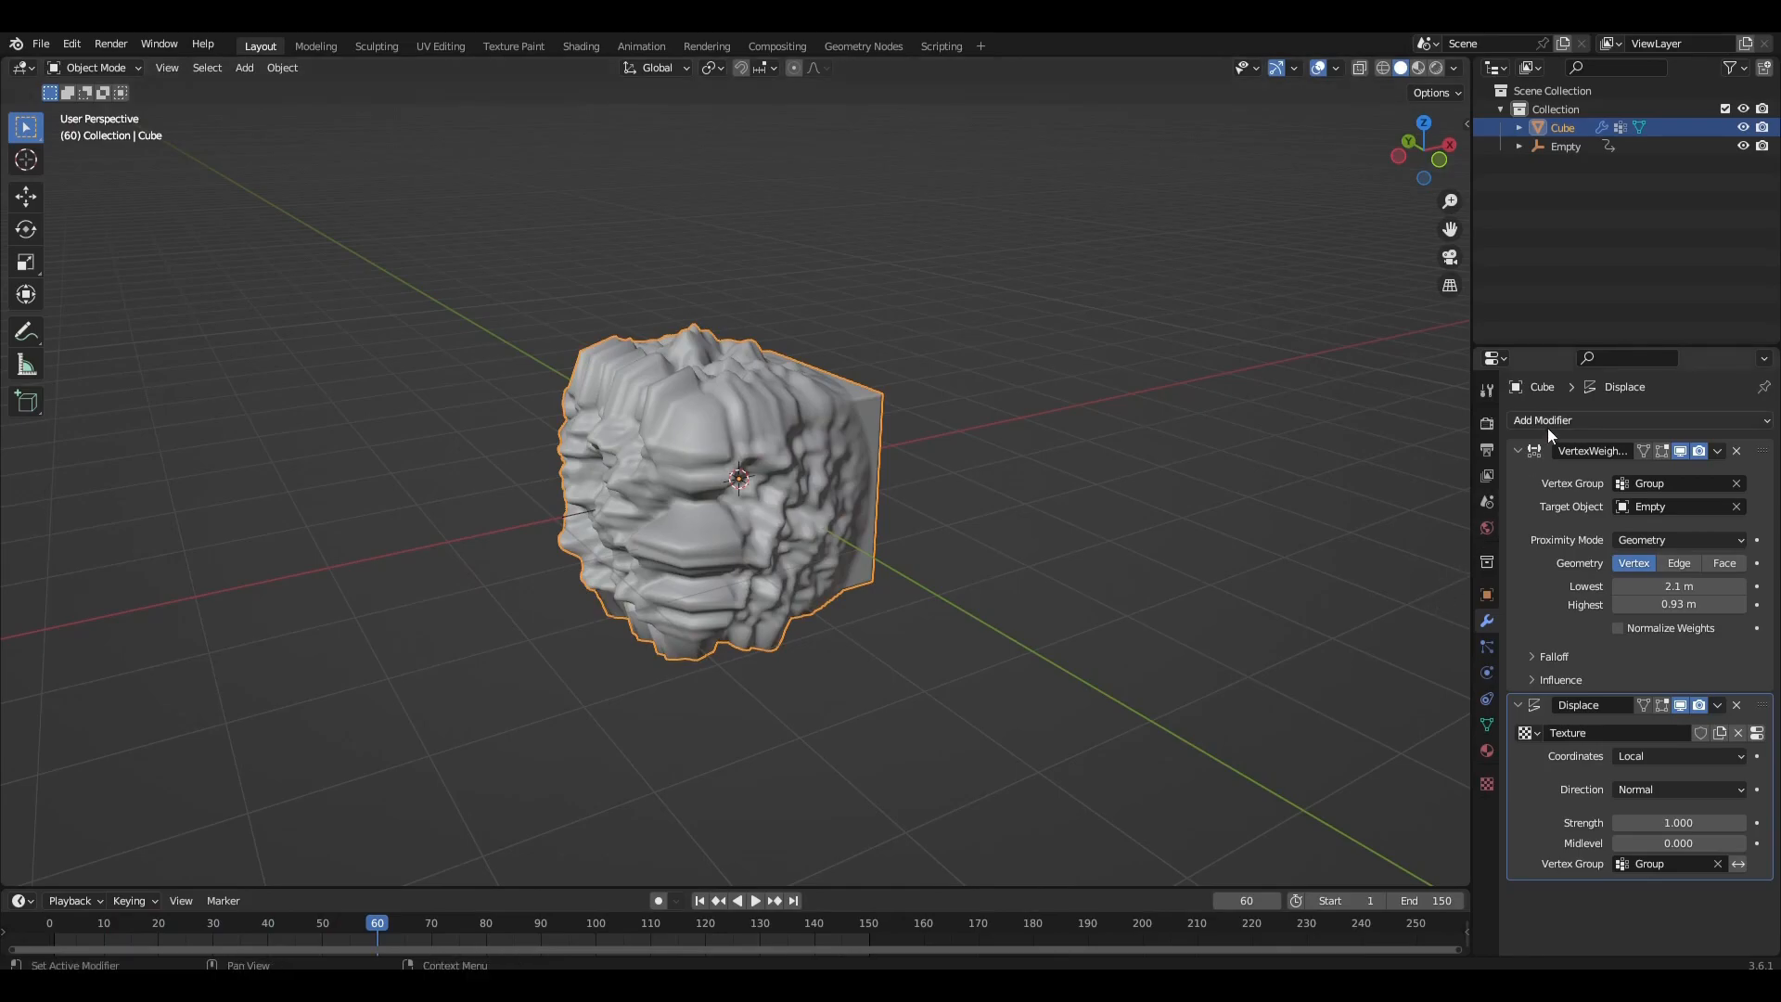
Add a Simple Deform Twist modifier acting around the X axis.
{"action": "left_click", "coordinate": [1544, 419]}
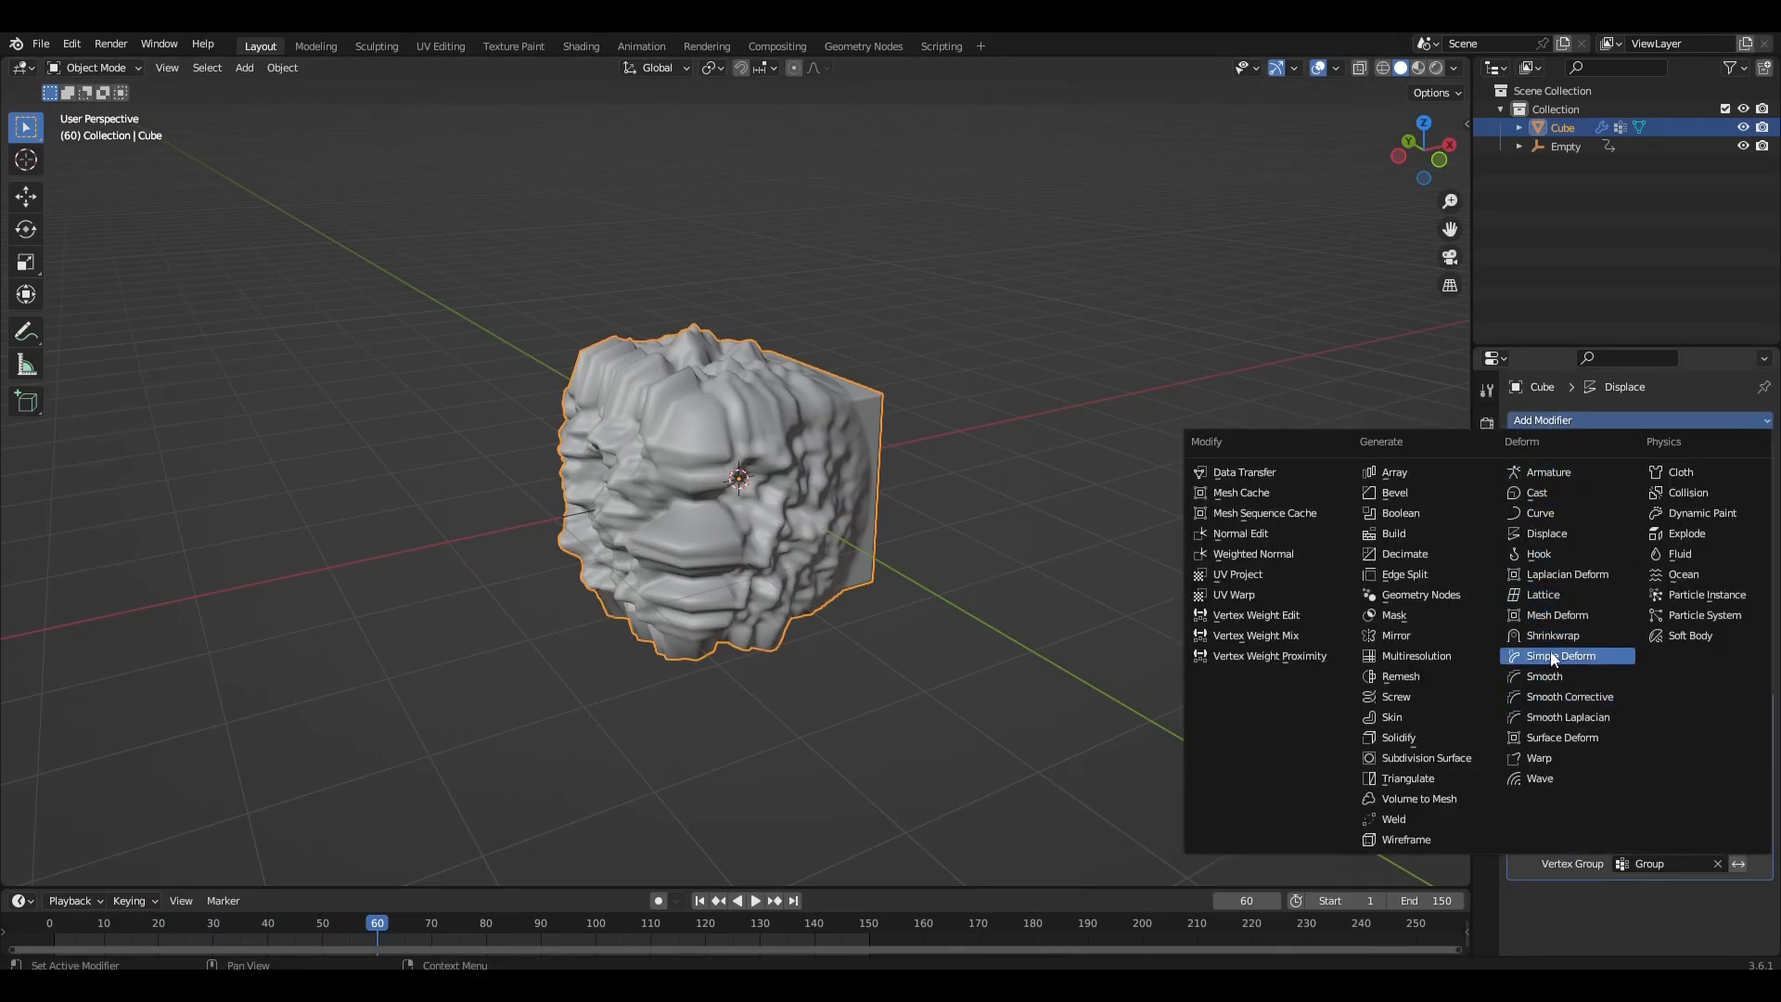
{"action": "left_click", "coordinate": [1561, 657]}
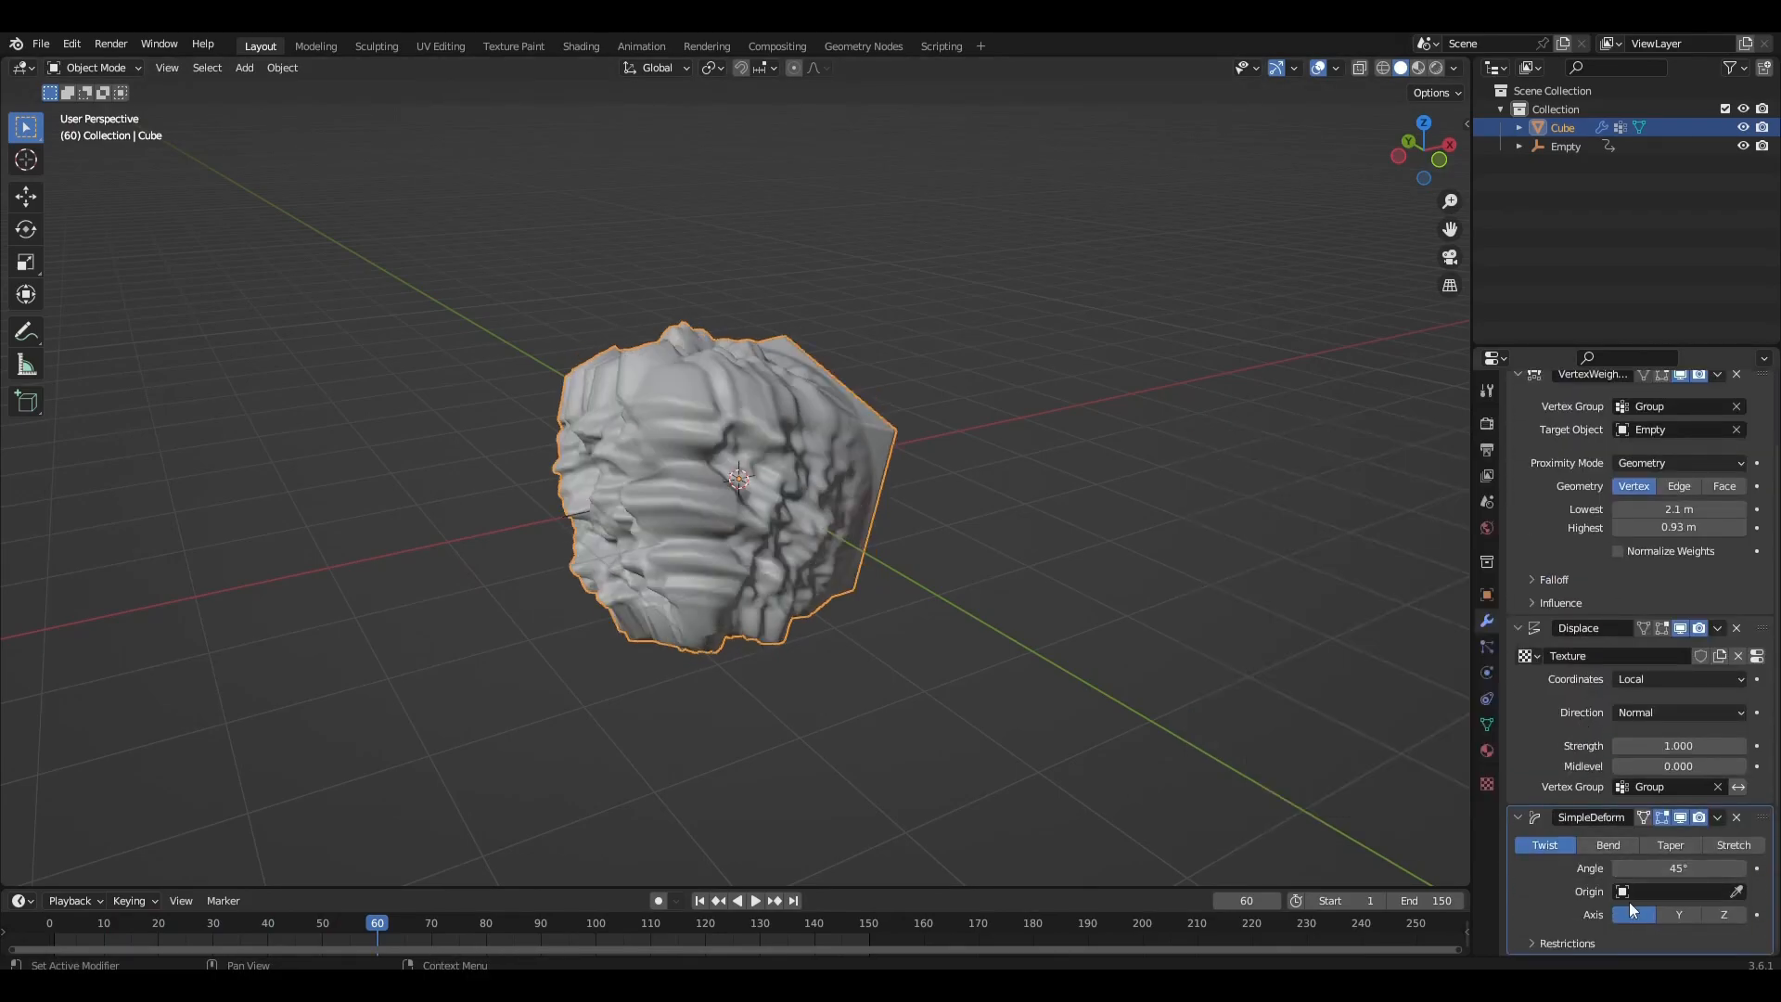
{"action": "left_click", "coordinate": [1677, 869]}
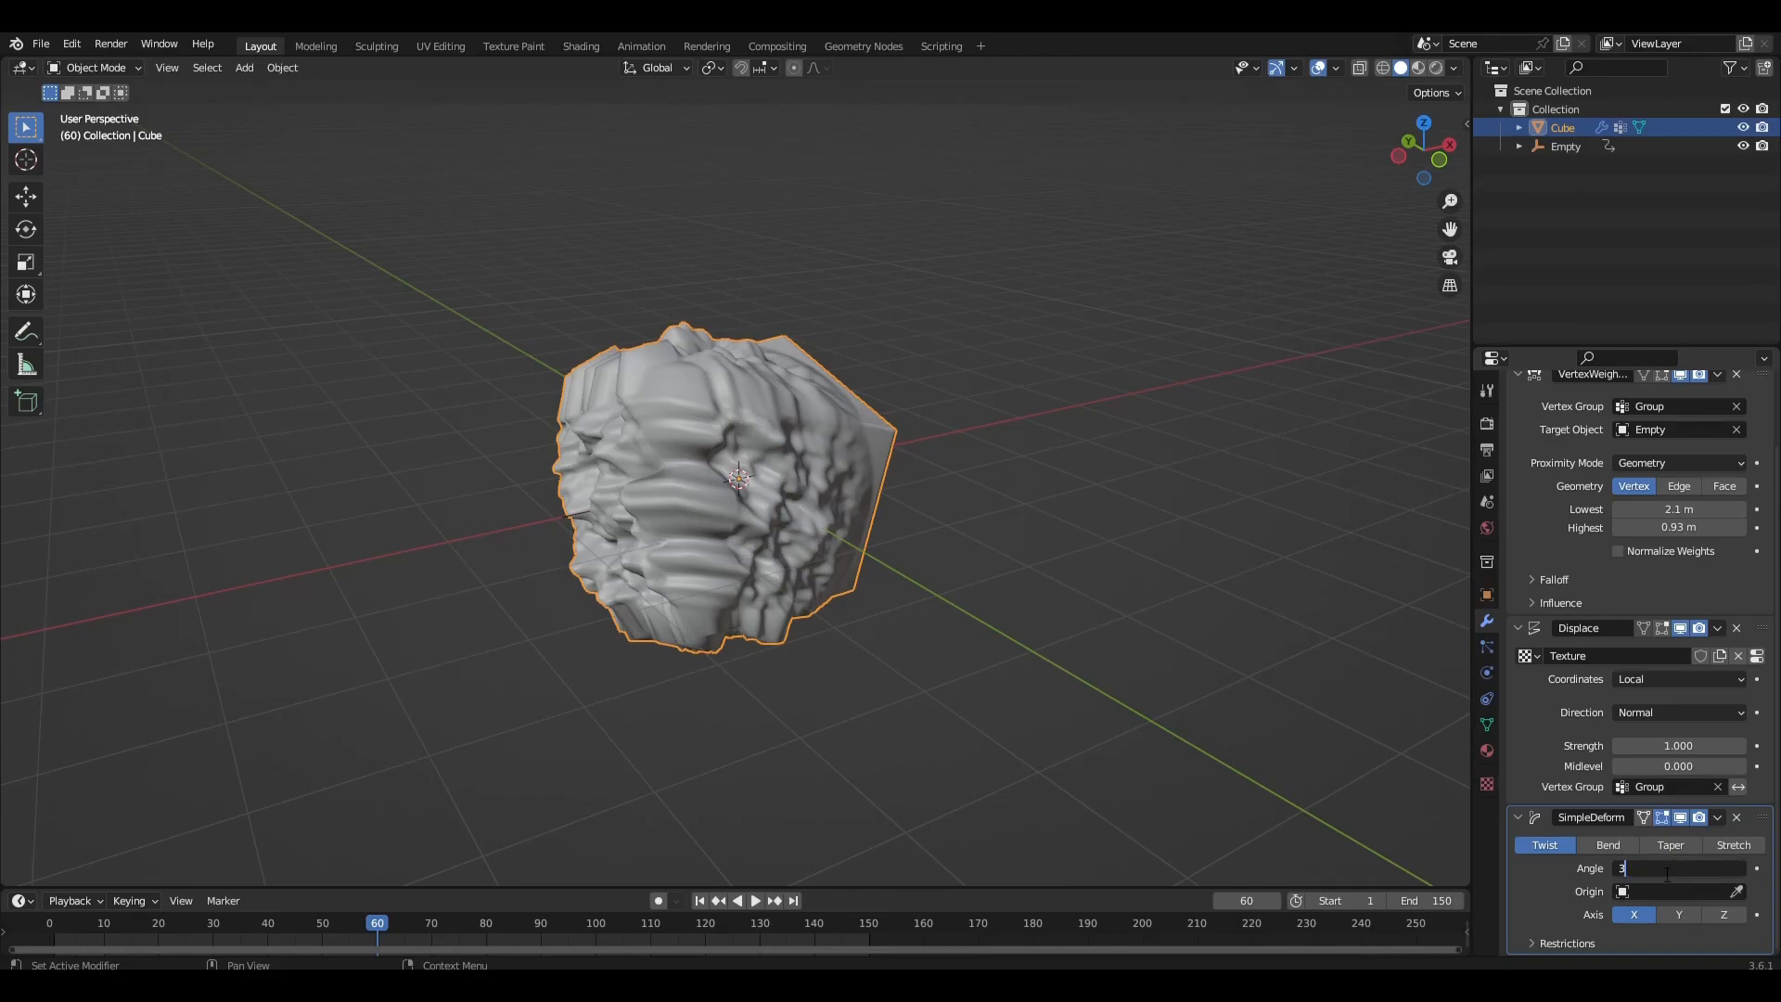